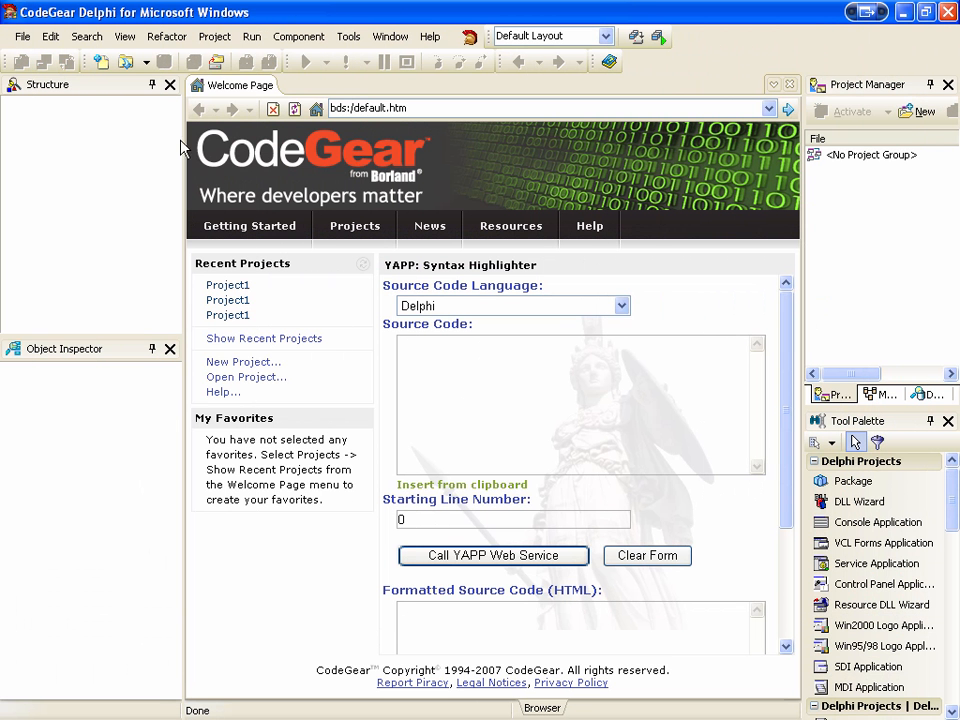
- Create a new VCL Forms Application for Delphi Win32 with a blank Form1
click(22, 36)
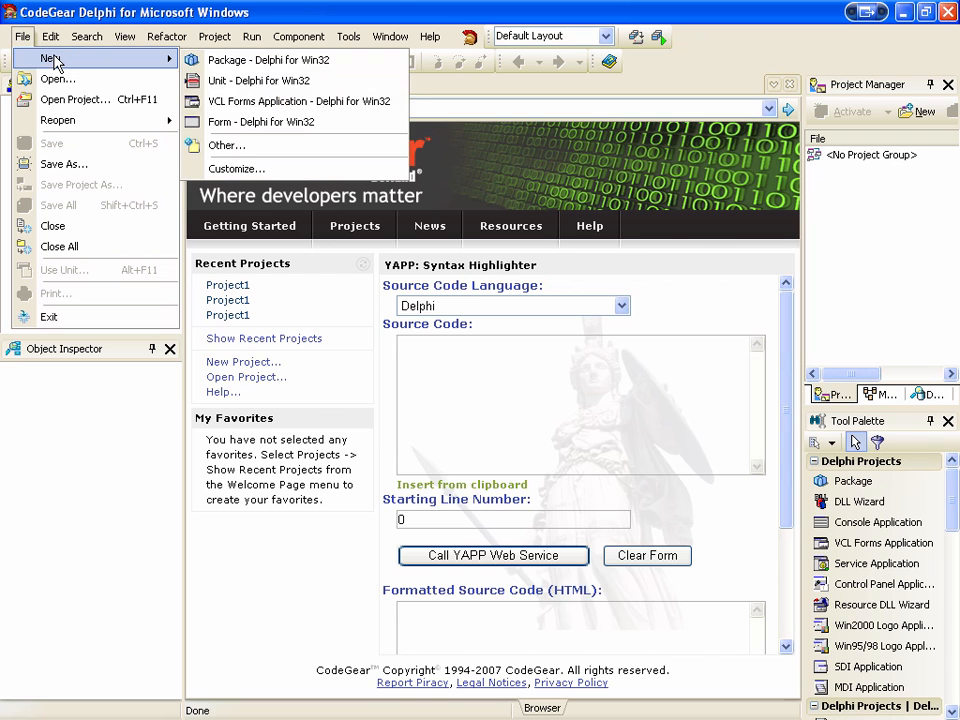
click(298, 100)
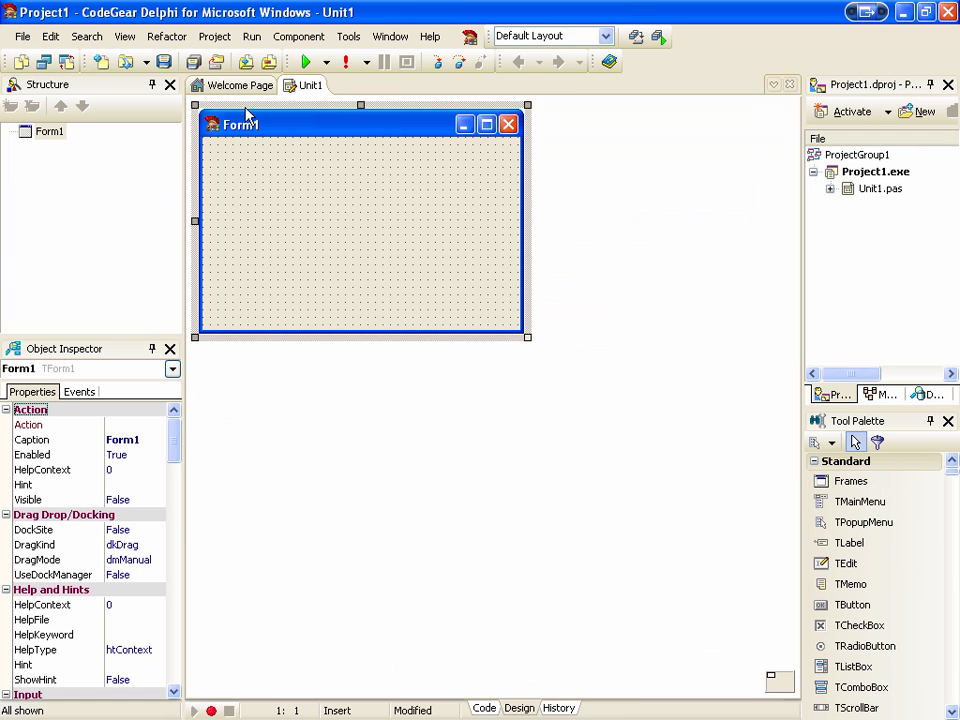
mouse_move(878, 424)
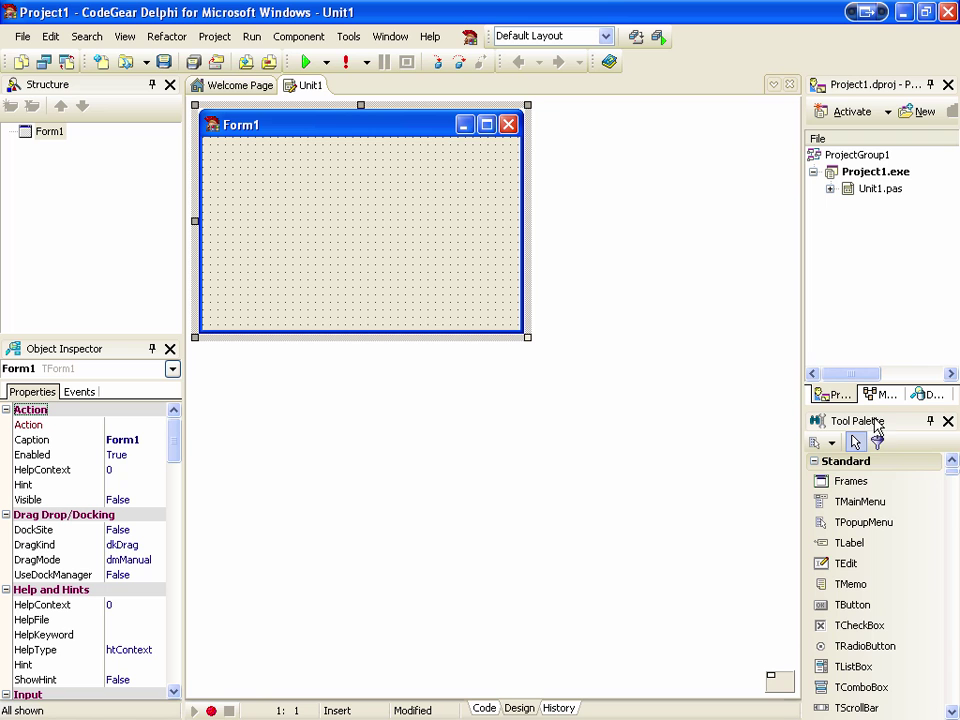
mouse_move(876, 442)
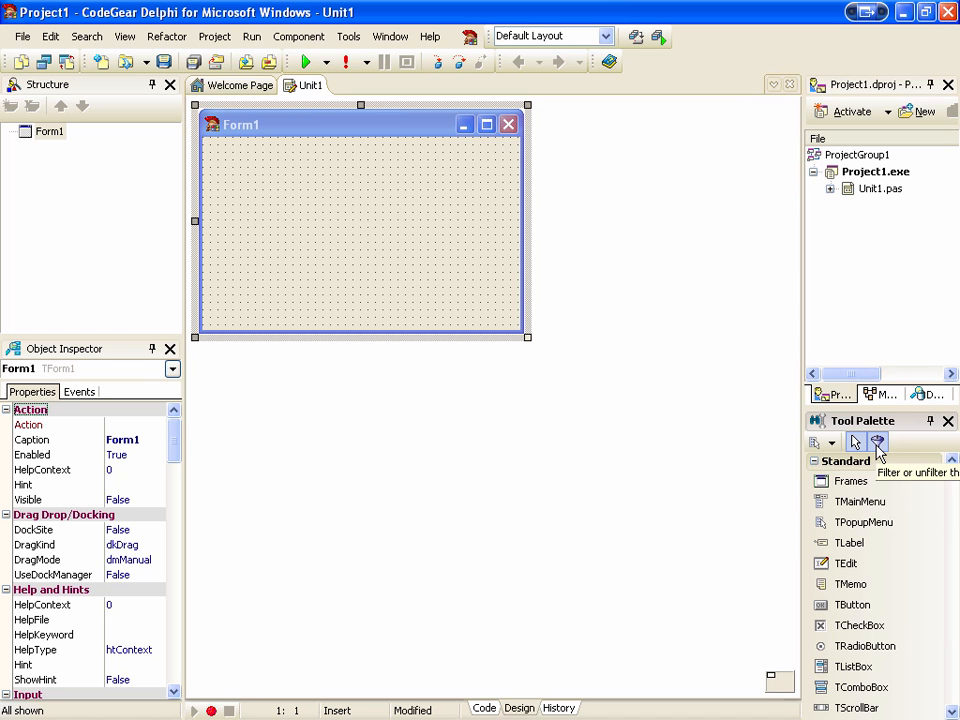
- Place ClientDataSet1, DBGrid1, DBNavigator1 and a BitBtn1 on Panel1 onto Form1
double_click(868, 480)
text(t)
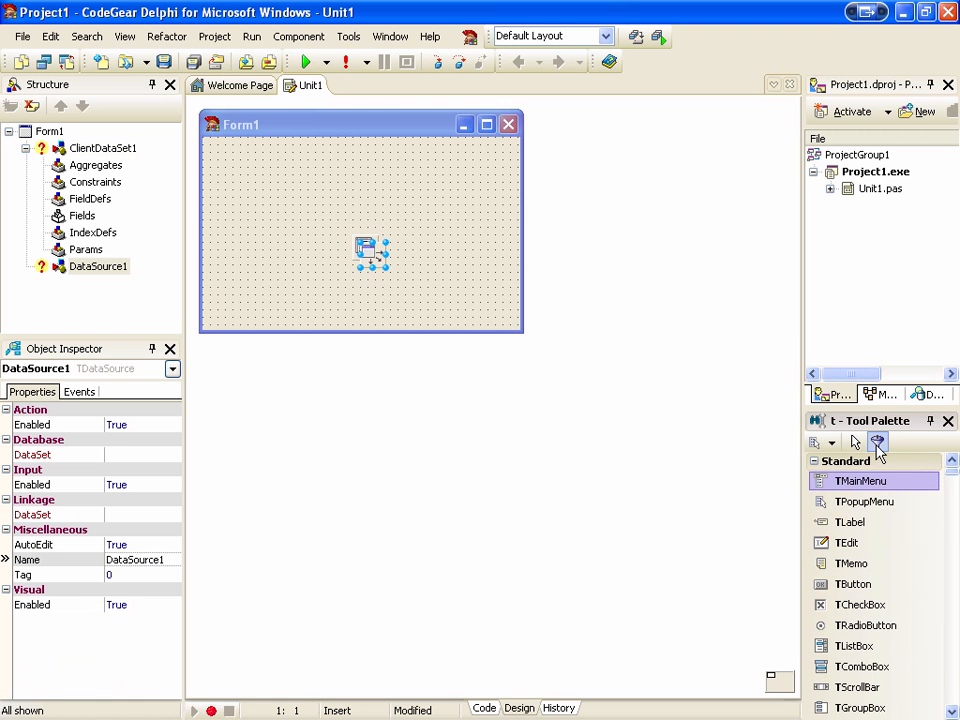
click(876, 442)
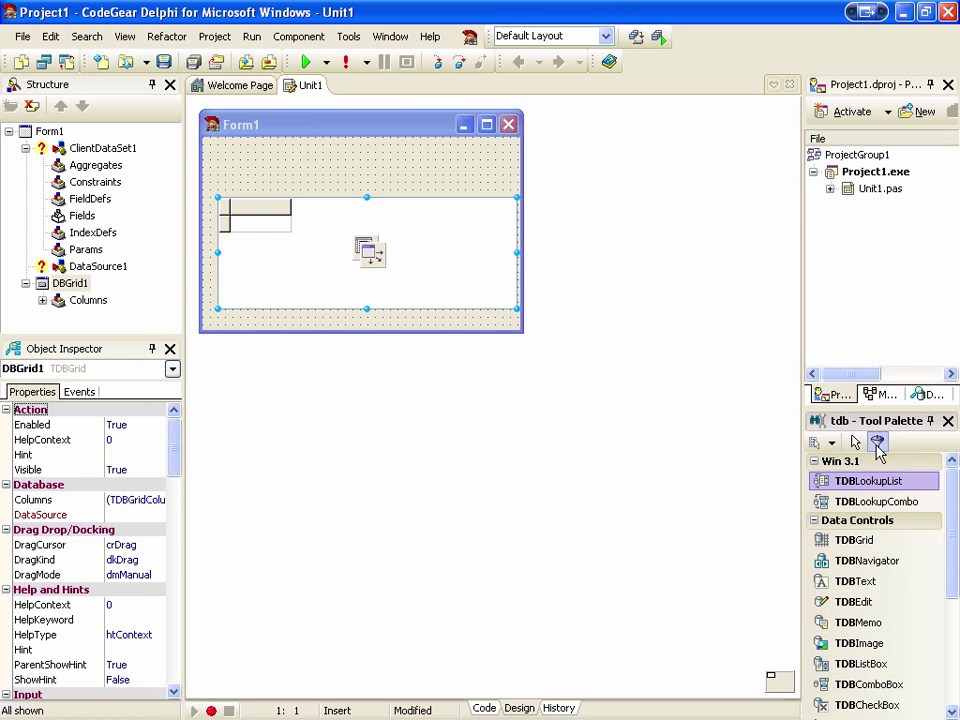
click(868, 560)
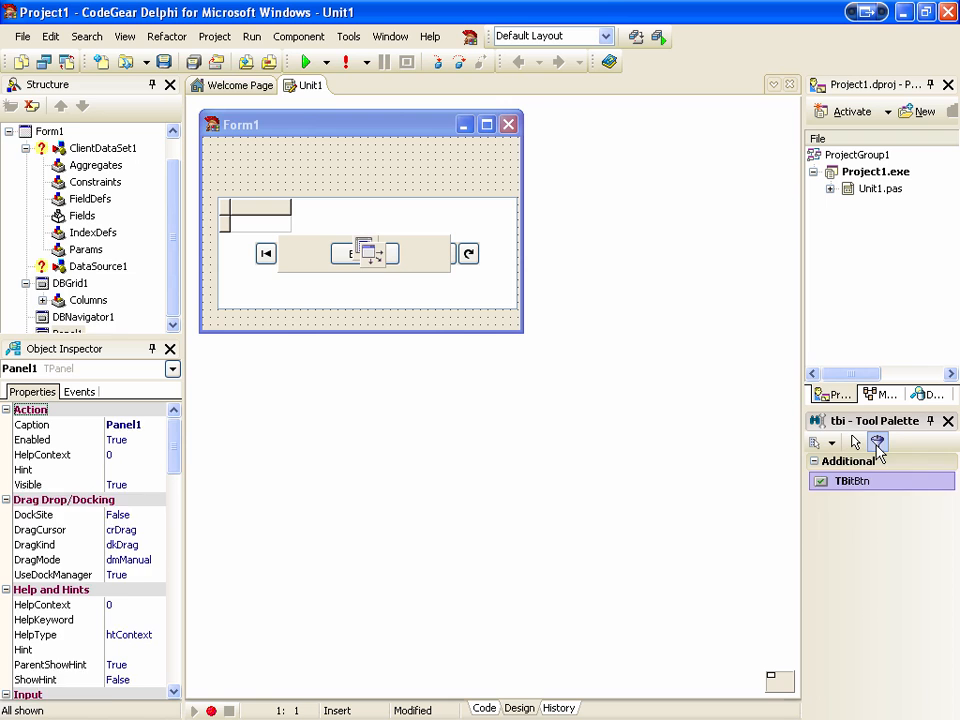
click(364, 252)
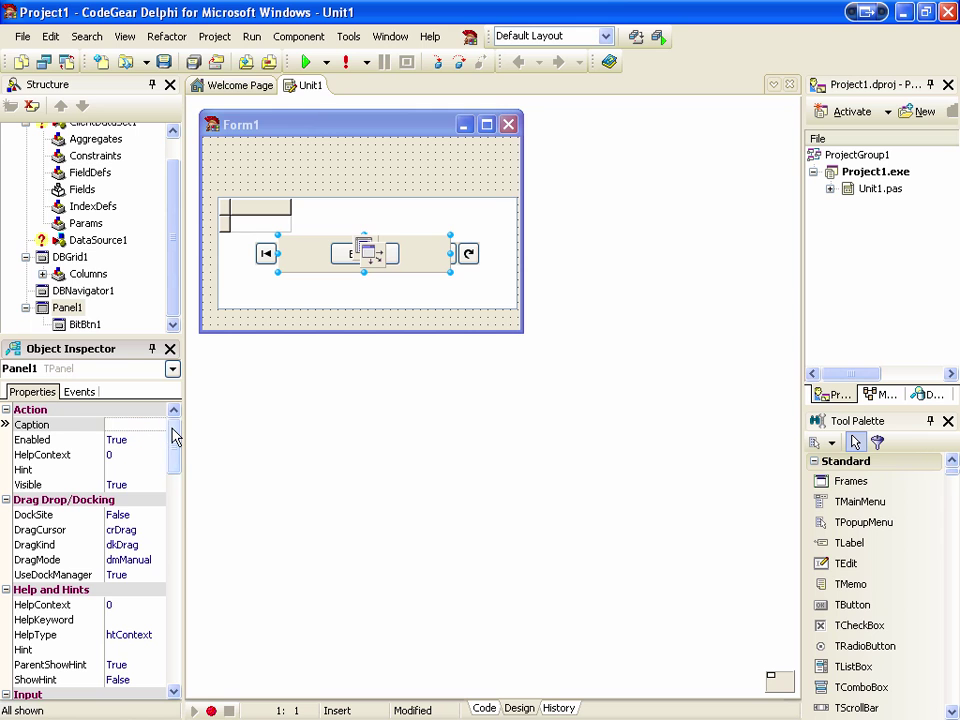
- Align DBNavigator1 to alTop and link it to DataSource1
scroll(down, 3)
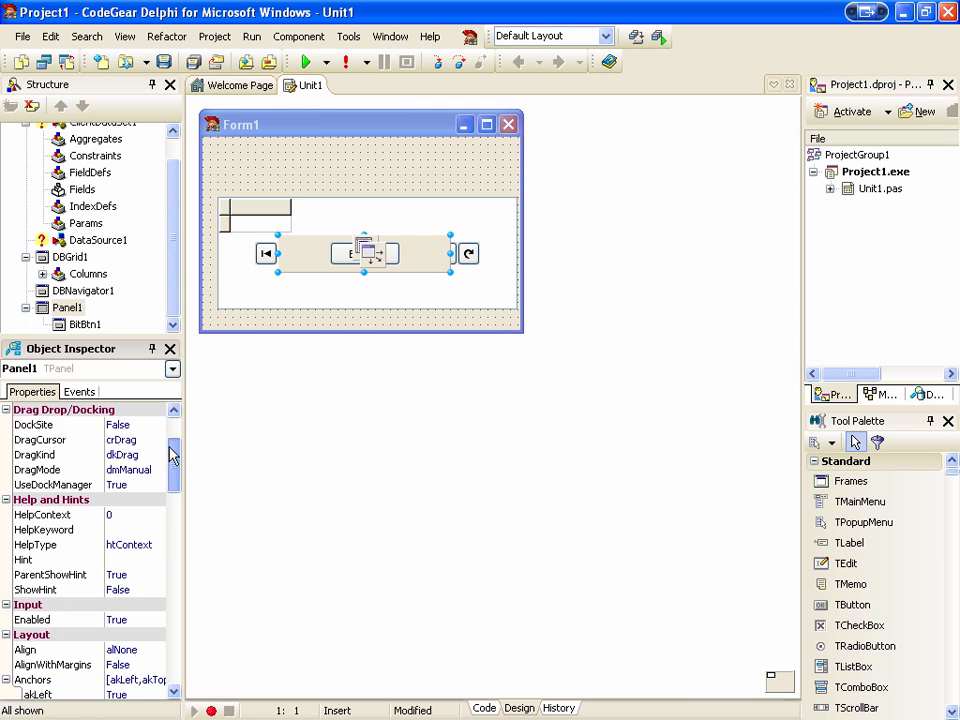
scroll(down, 3)
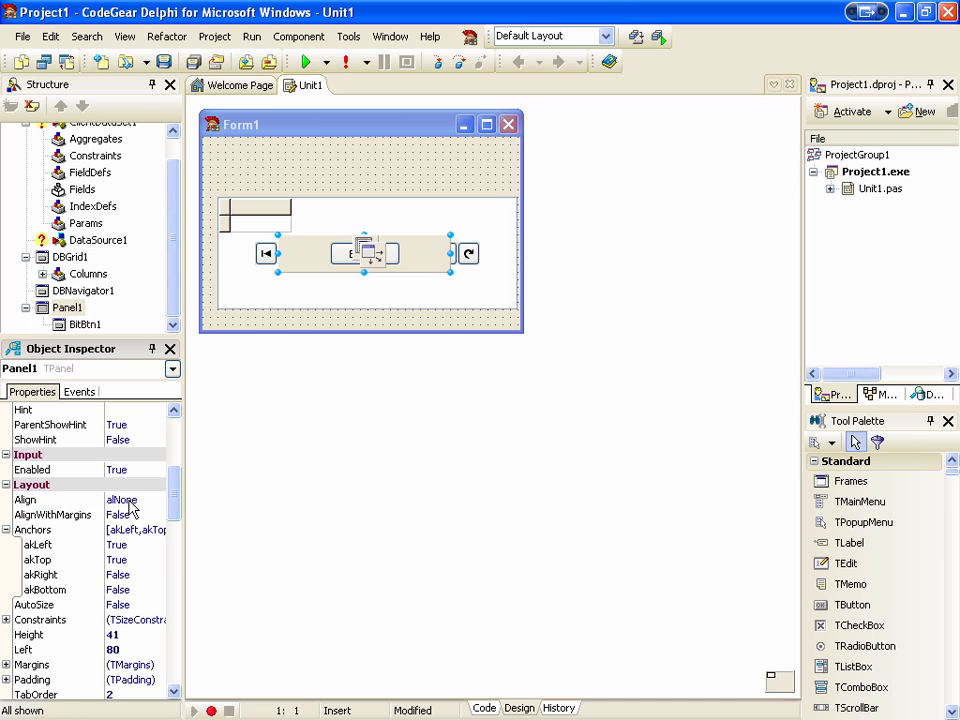
click(128, 500)
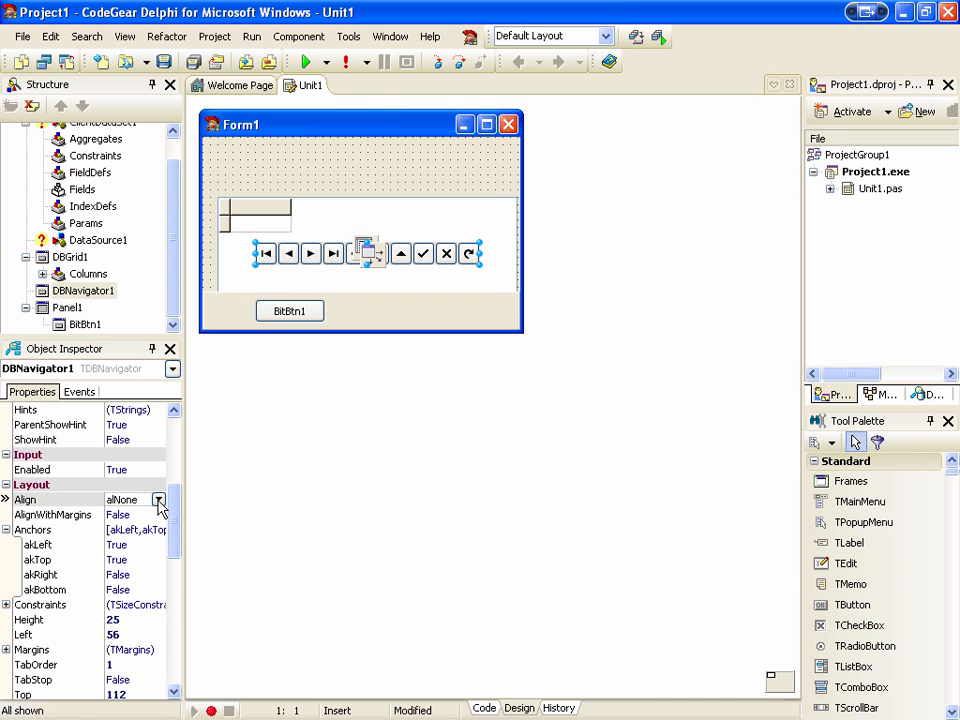
click(160, 500)
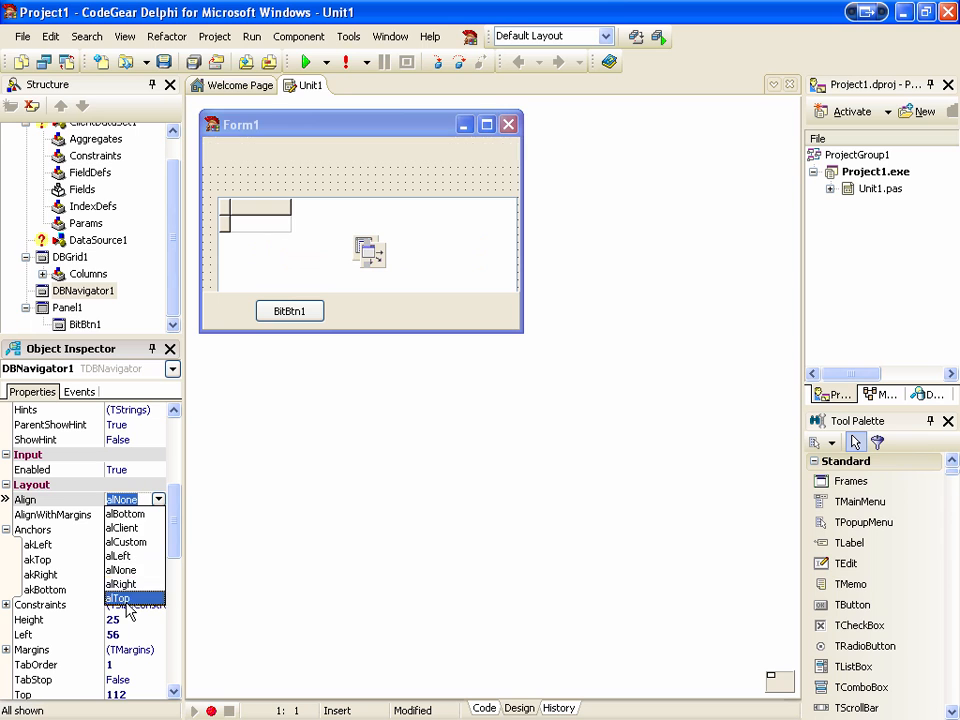
click(116, 598)
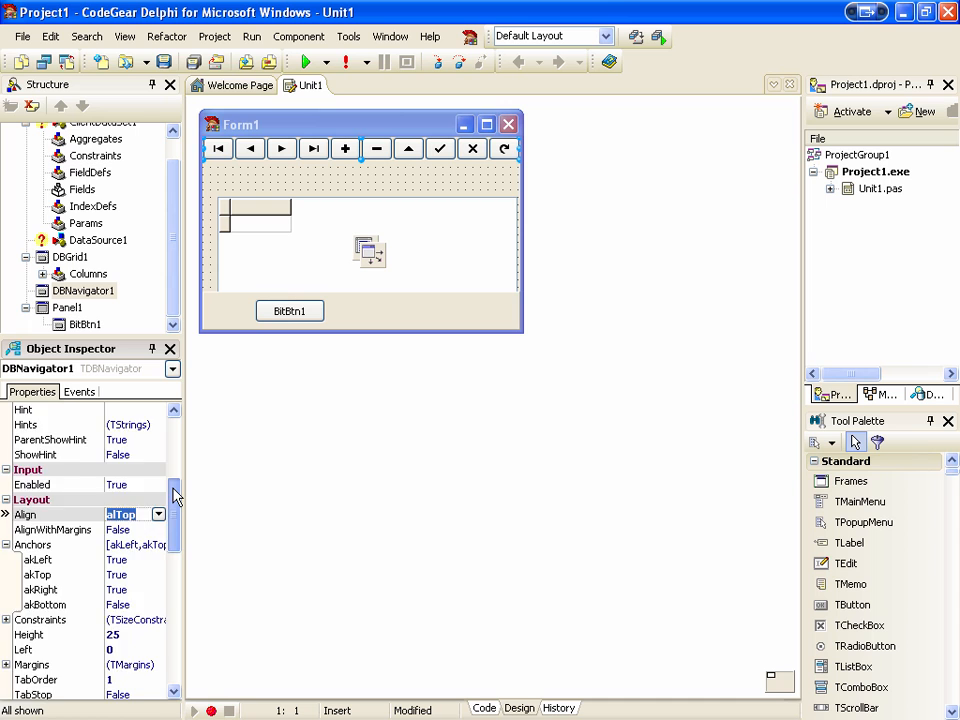
scroll(up, 3)
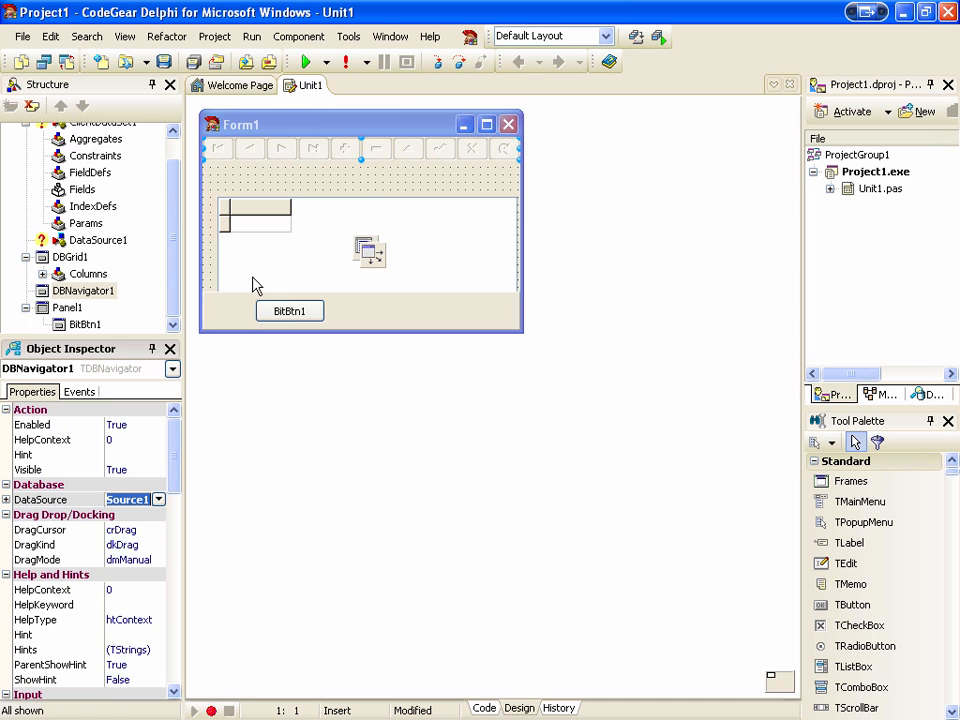
click(256, 210)
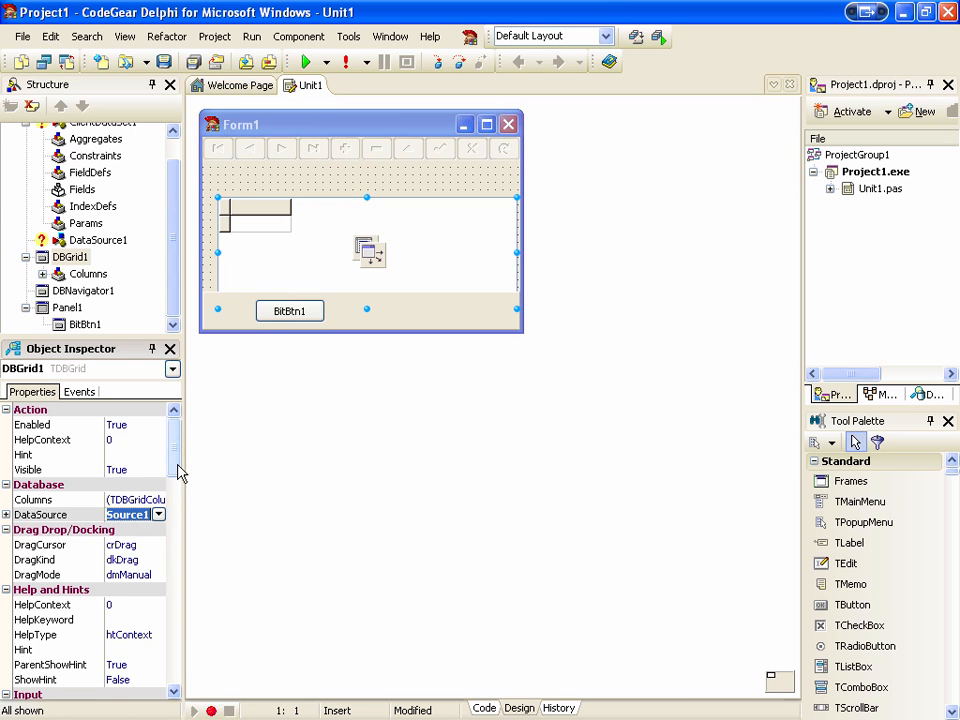
- Align DBGrid1 to alClient so it fills the form, then select DataSource1
scroll(down, 3)
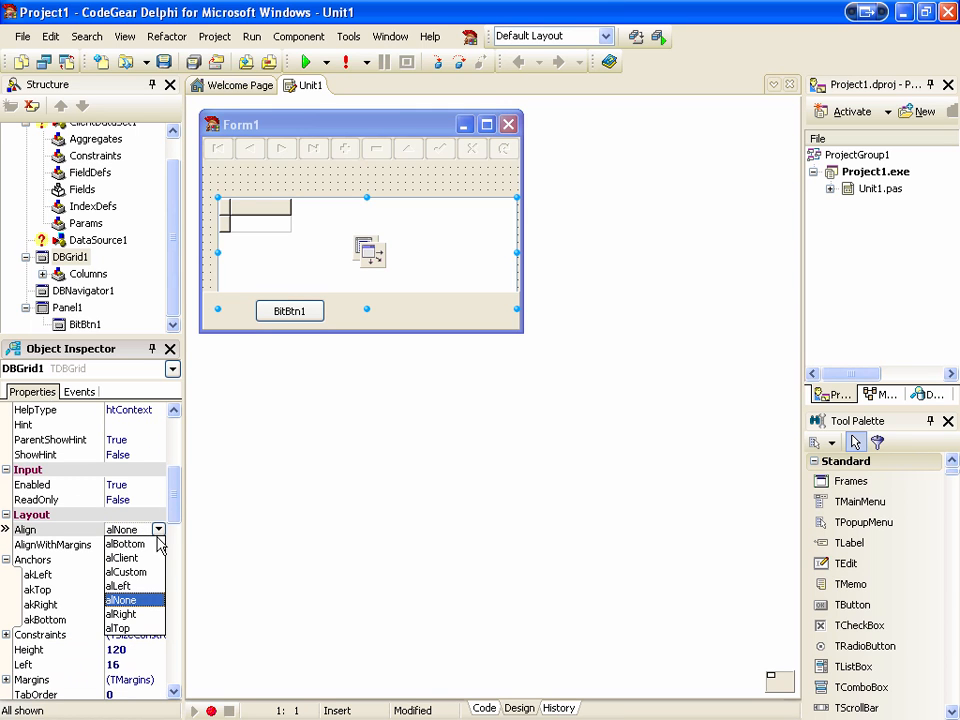
click(122, 544)
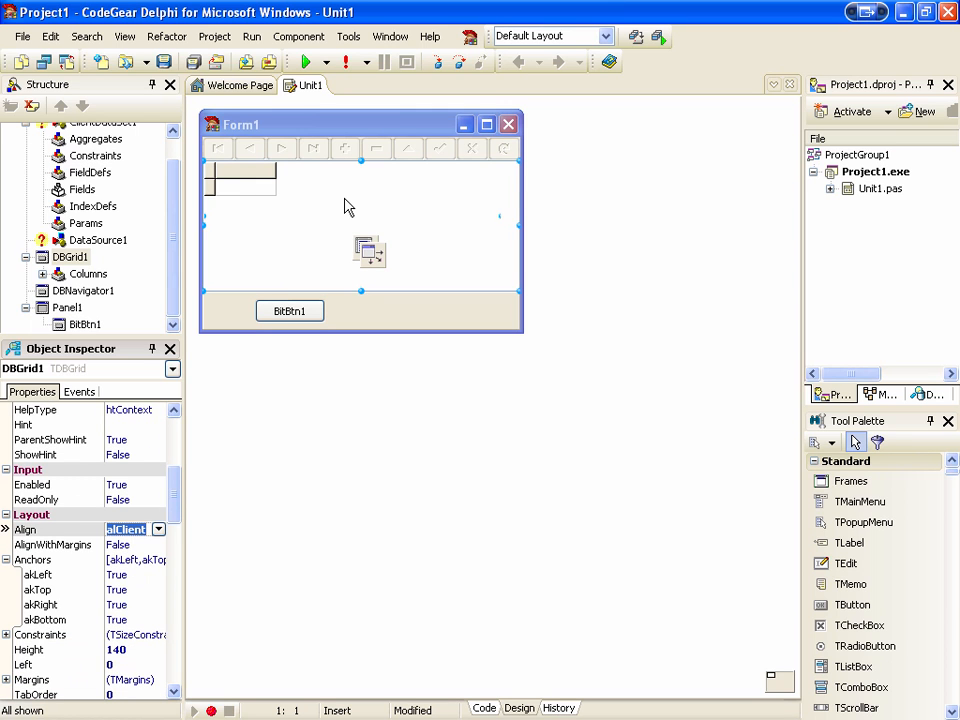
mouse_move(372, 262)
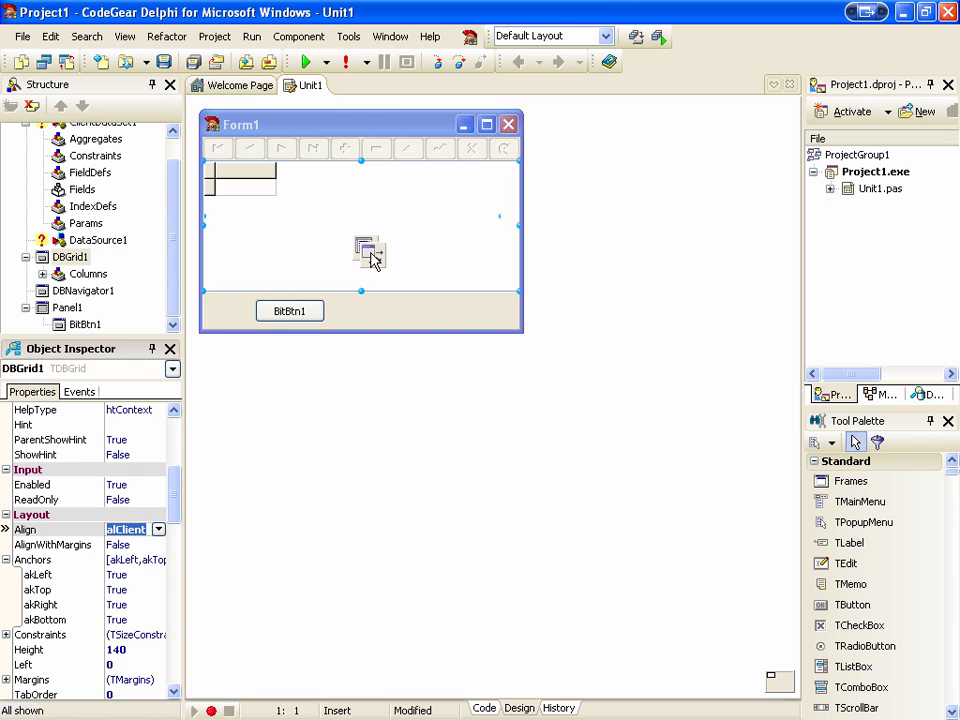
click(364, 248)
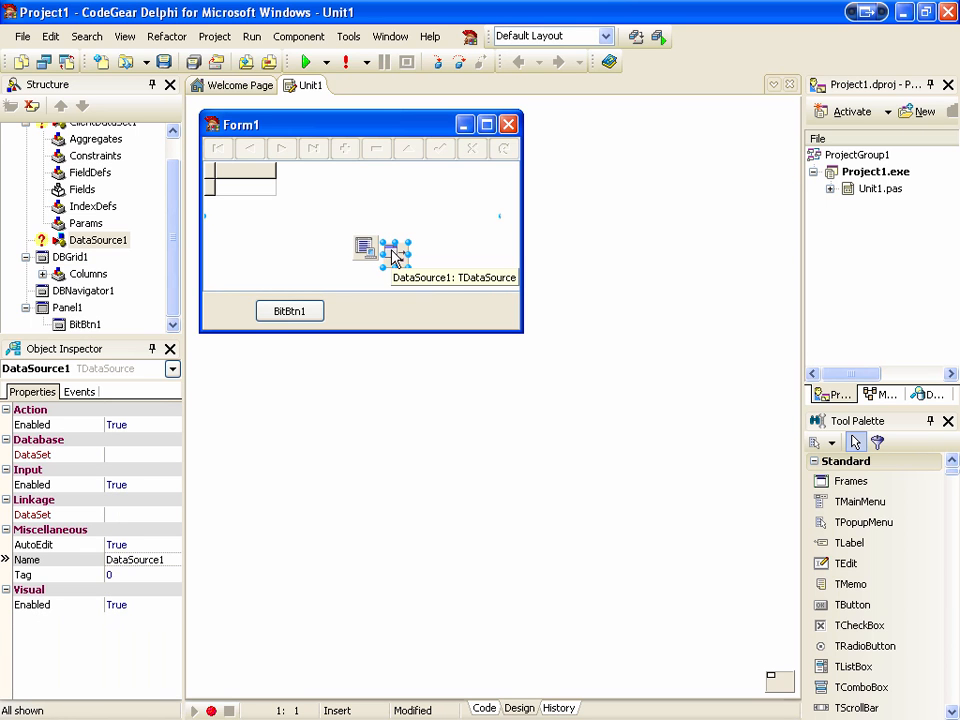
mouse_move(314, 328)
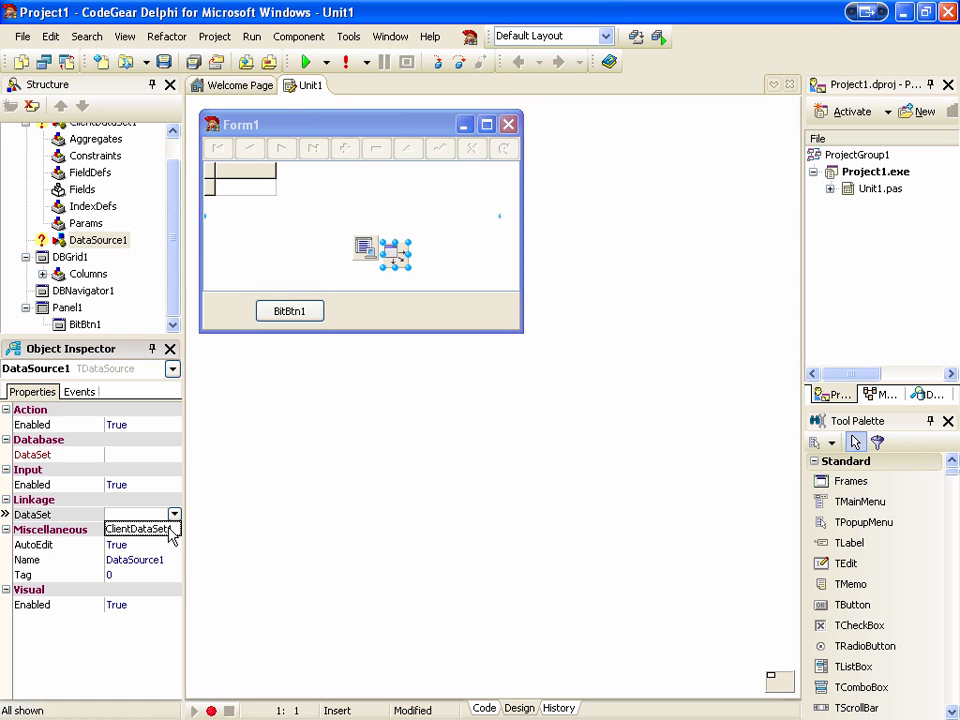
- Set DataSource1.DataSet to ClientDataSet1 and select the panel's button
click(136, 528)
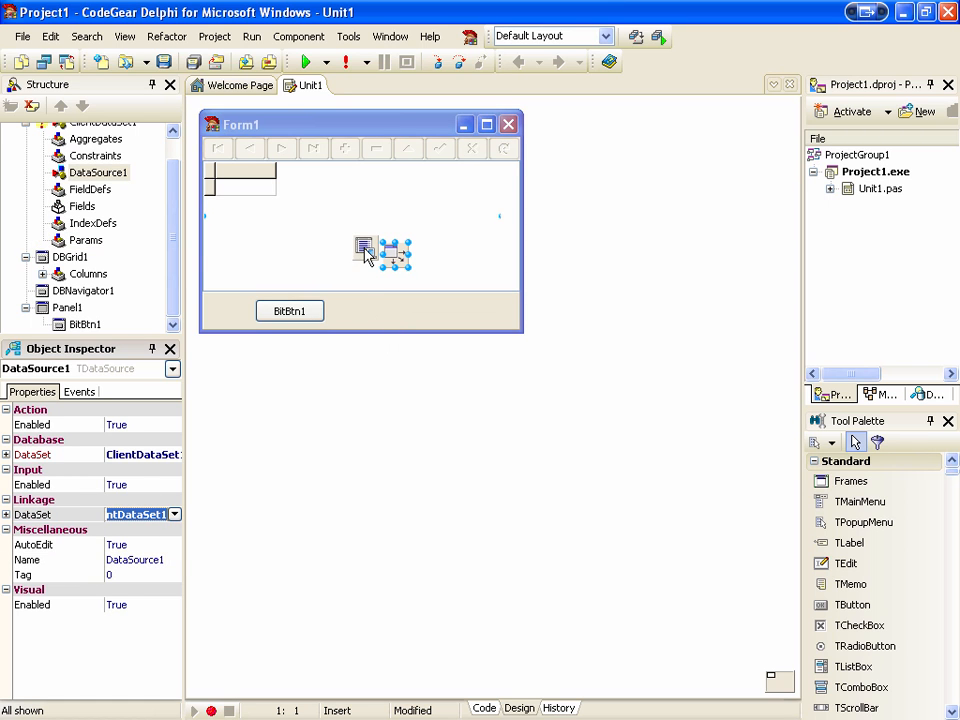
click(288, 312)
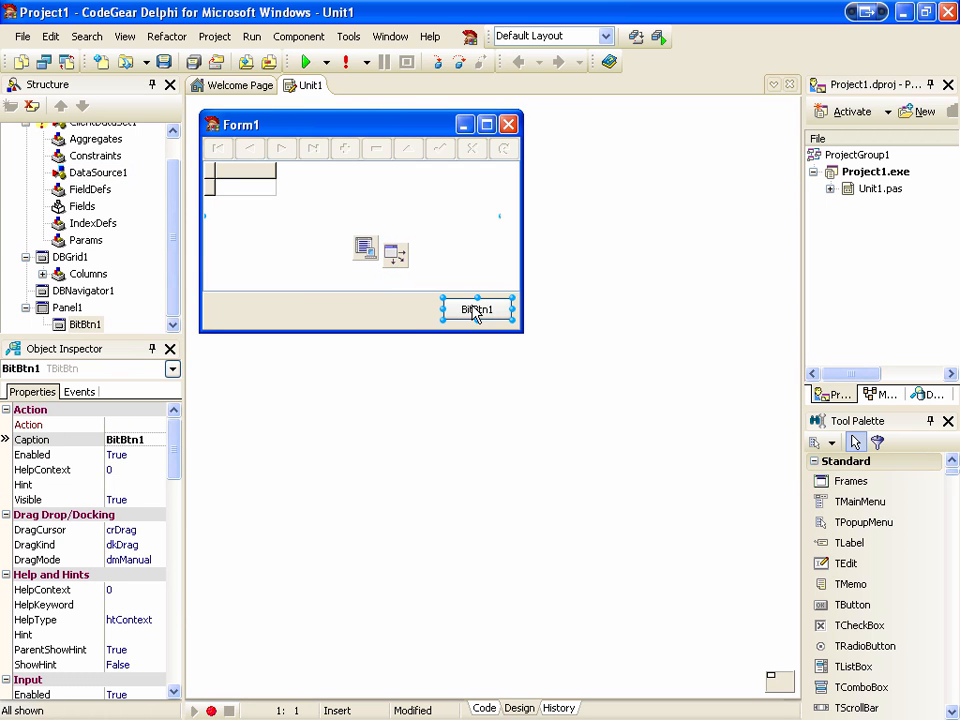
- Make the button a bbClose Close button anchored akRight and akBottom
scroll(down, 3)
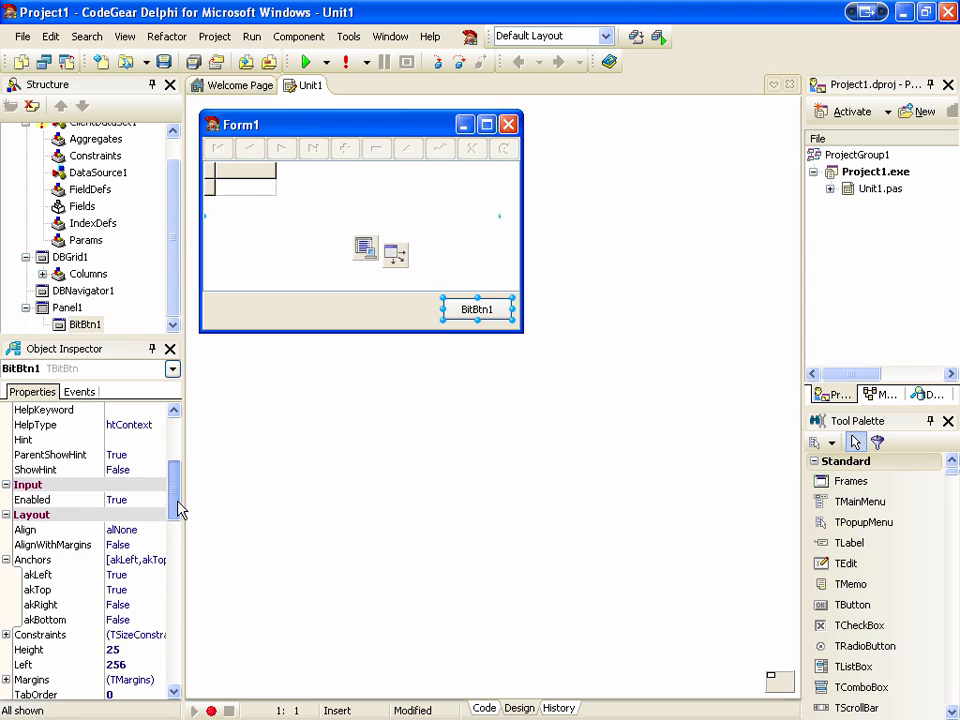
scroll(down, 3)
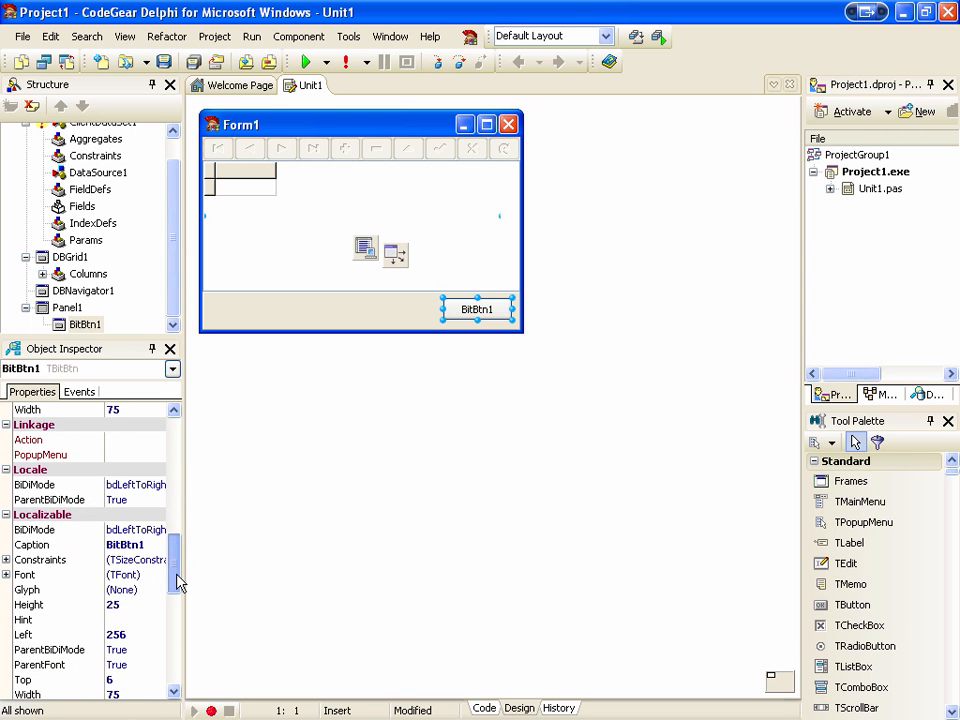
scroll(down, 3)
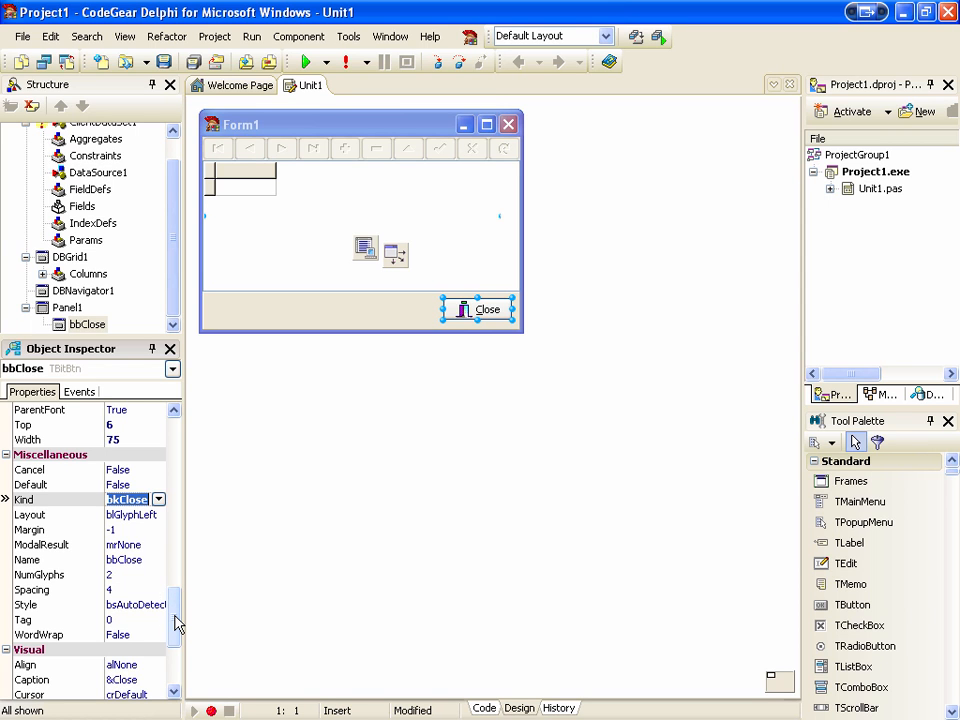
scroll(down, 3)
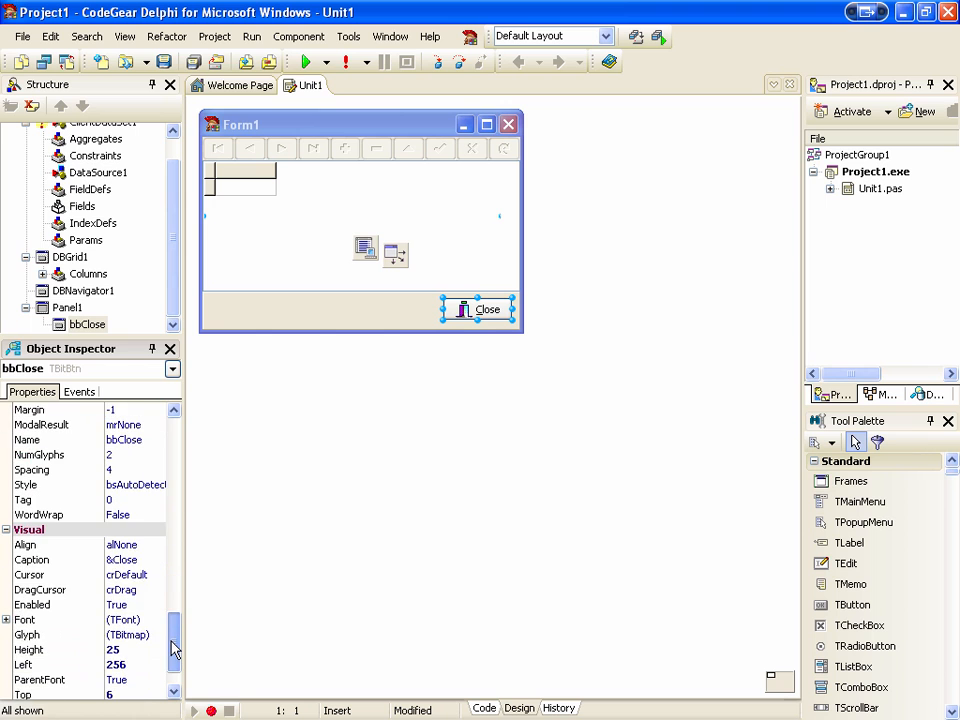
scroll(down, 3)
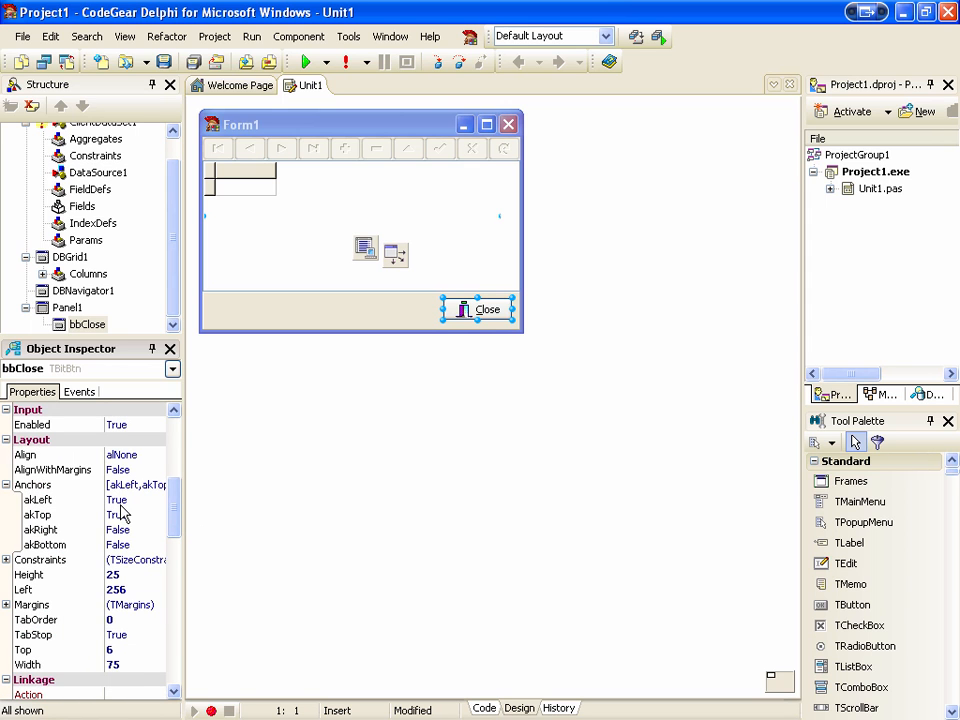
click(120, 514)
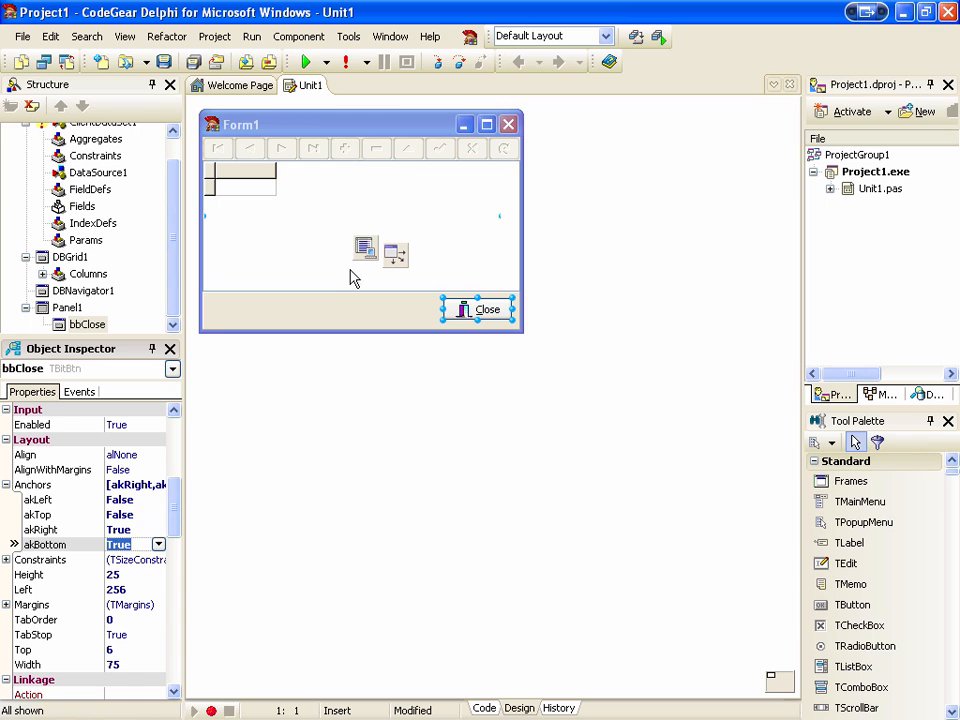
click(364, 248)
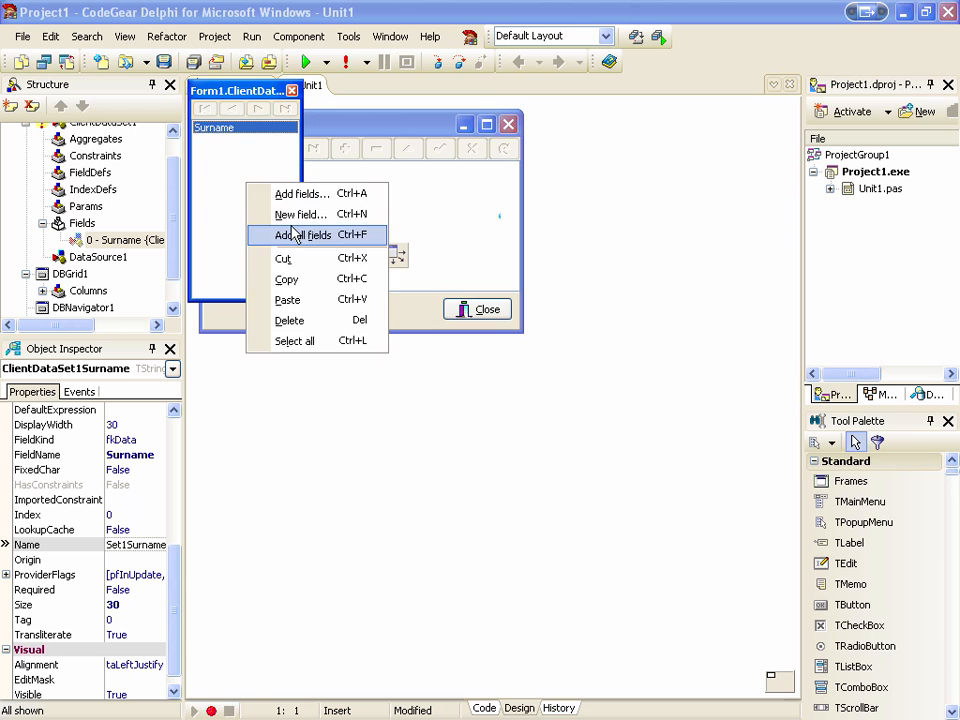
- Add a FirstName string field of size 30 to ClientDataSet1
click(300, 214)
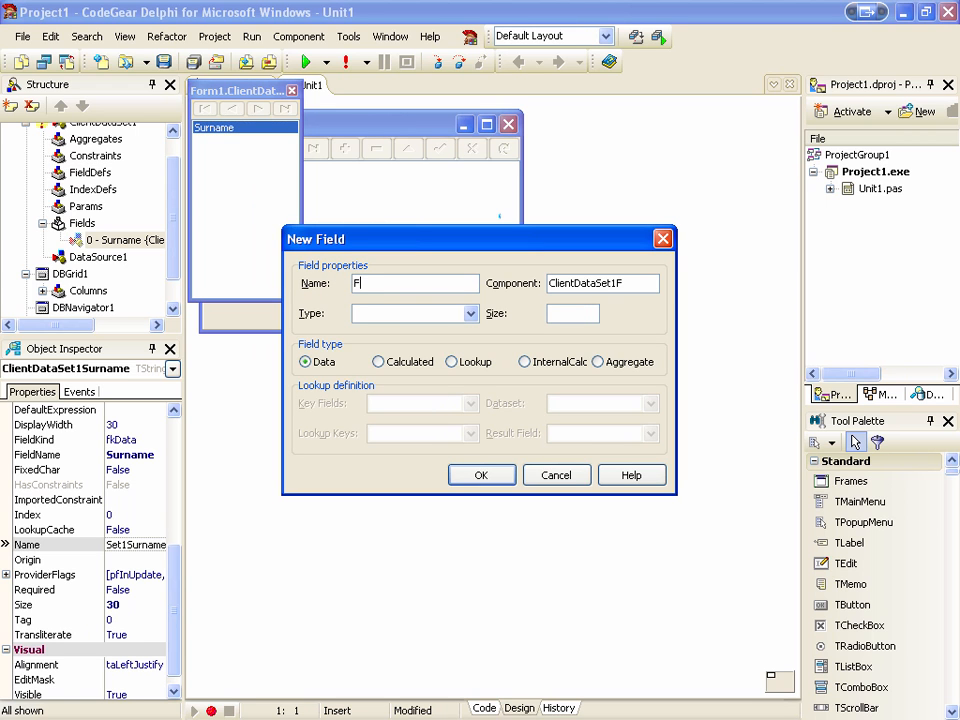
text(irstName)
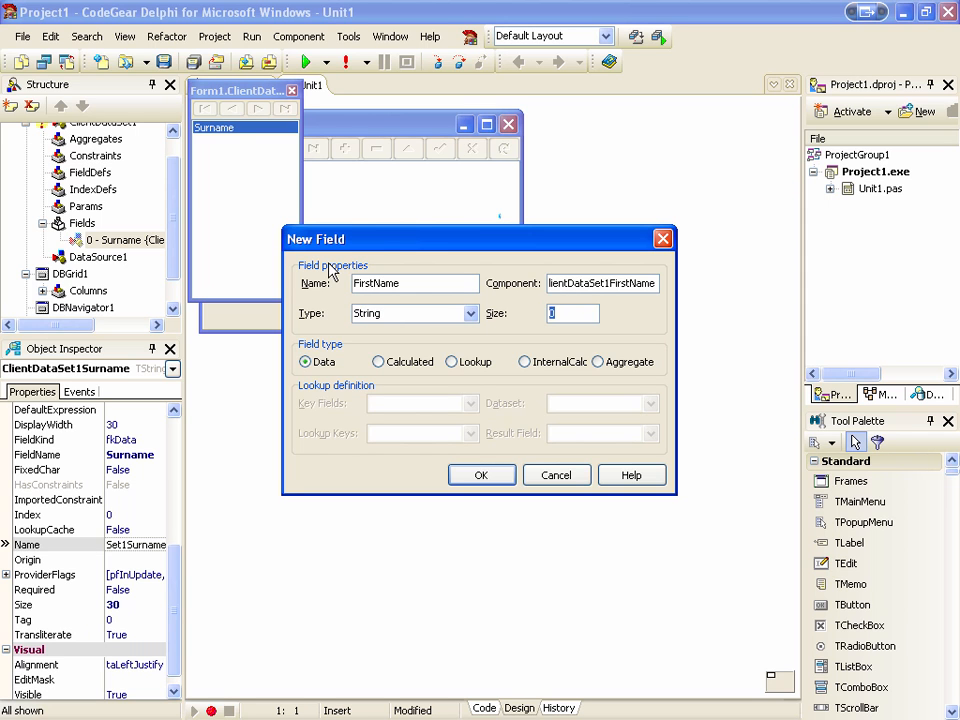
click(482, 474)
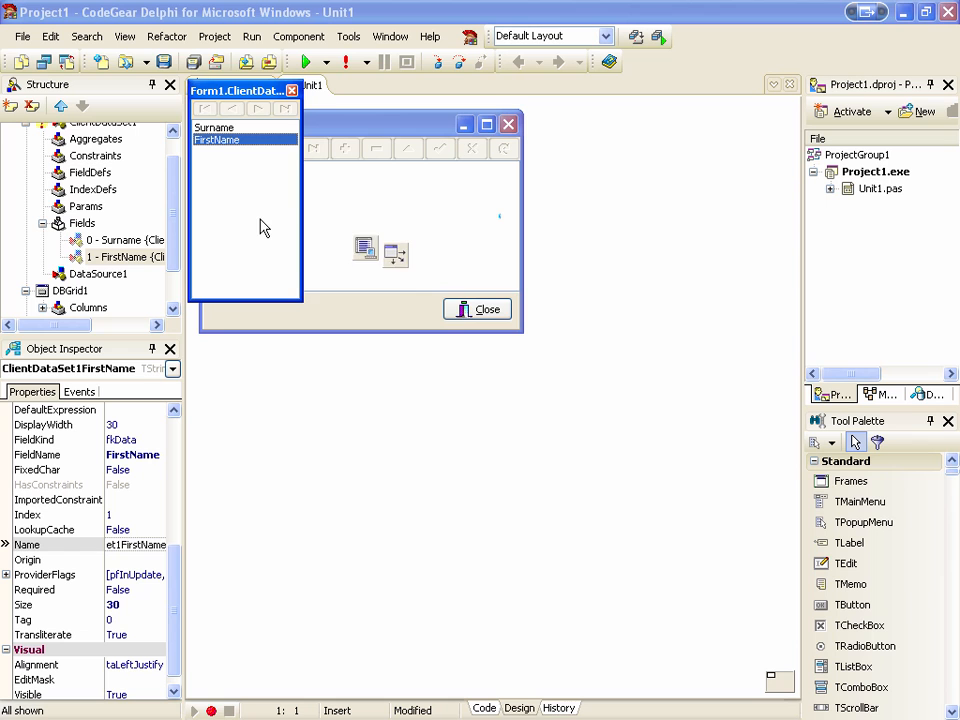
- Add a Comments memo field of size 1000 and close the Fields Editor
click(364, 248)
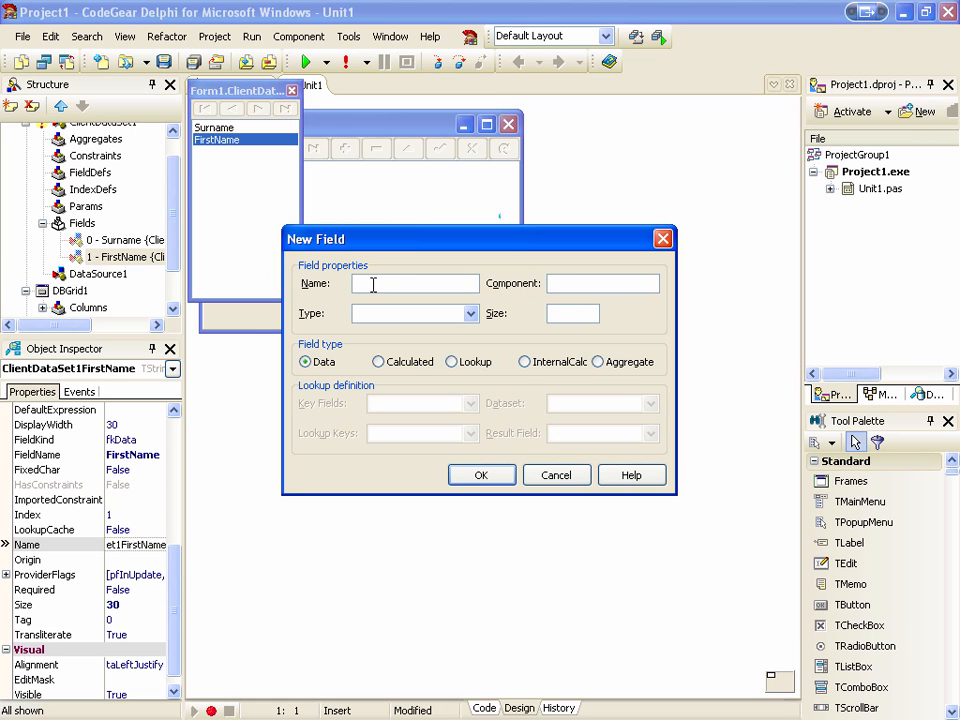
text(Comments)
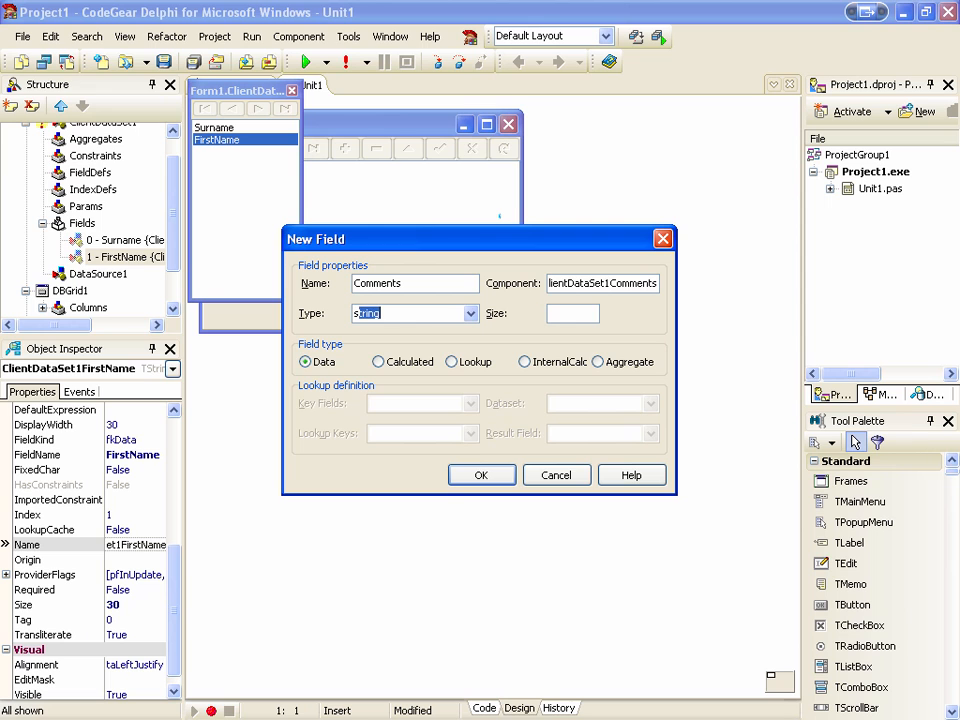
click(468, 312)
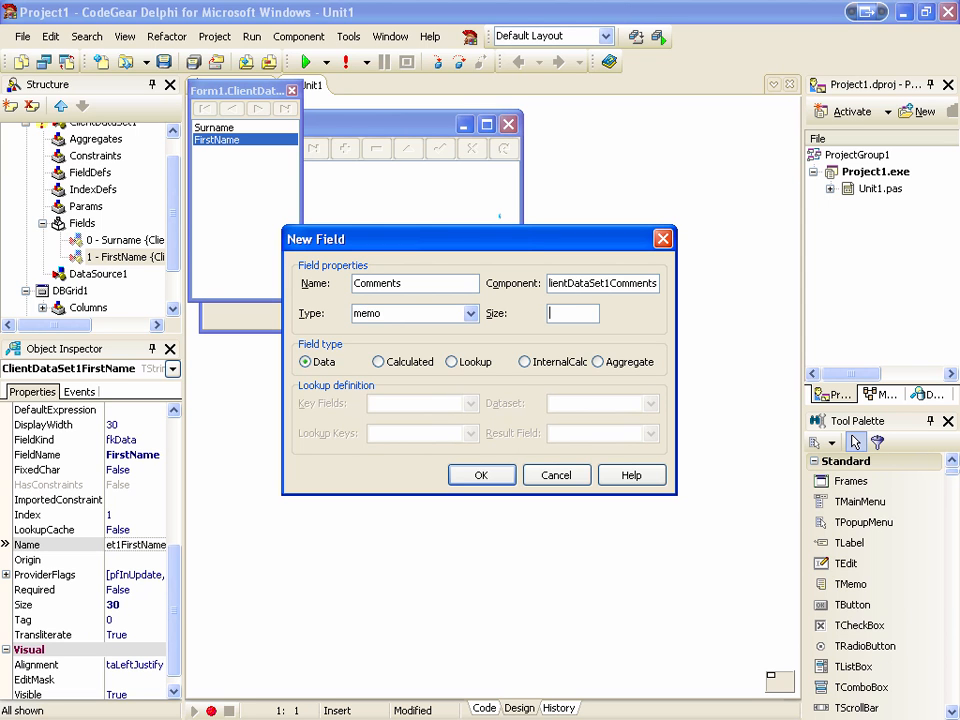
text(1000)
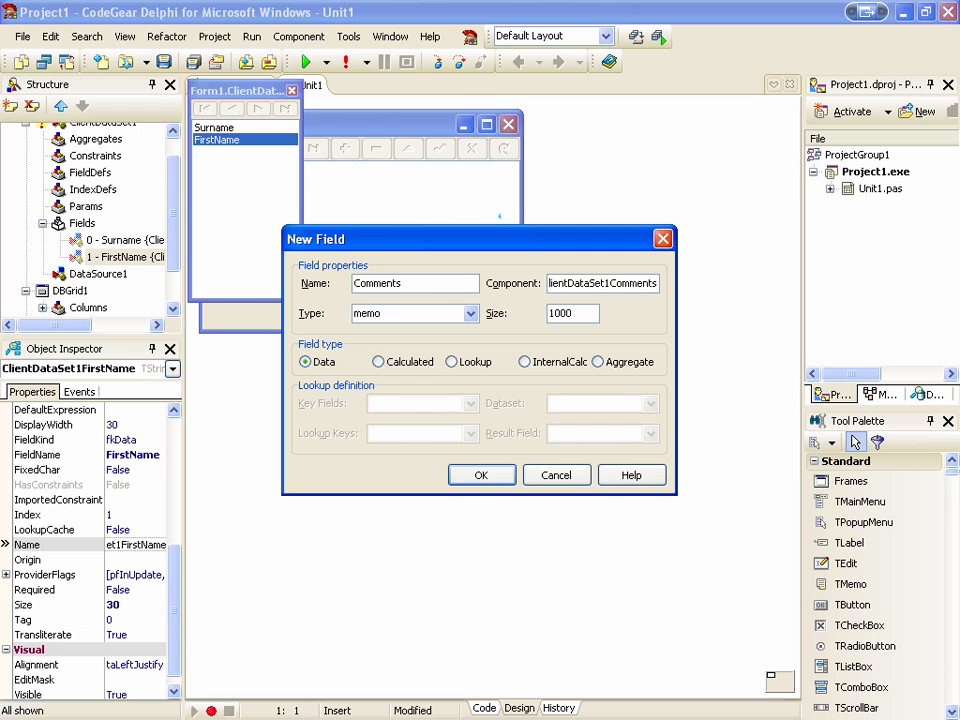
click(482, 474)
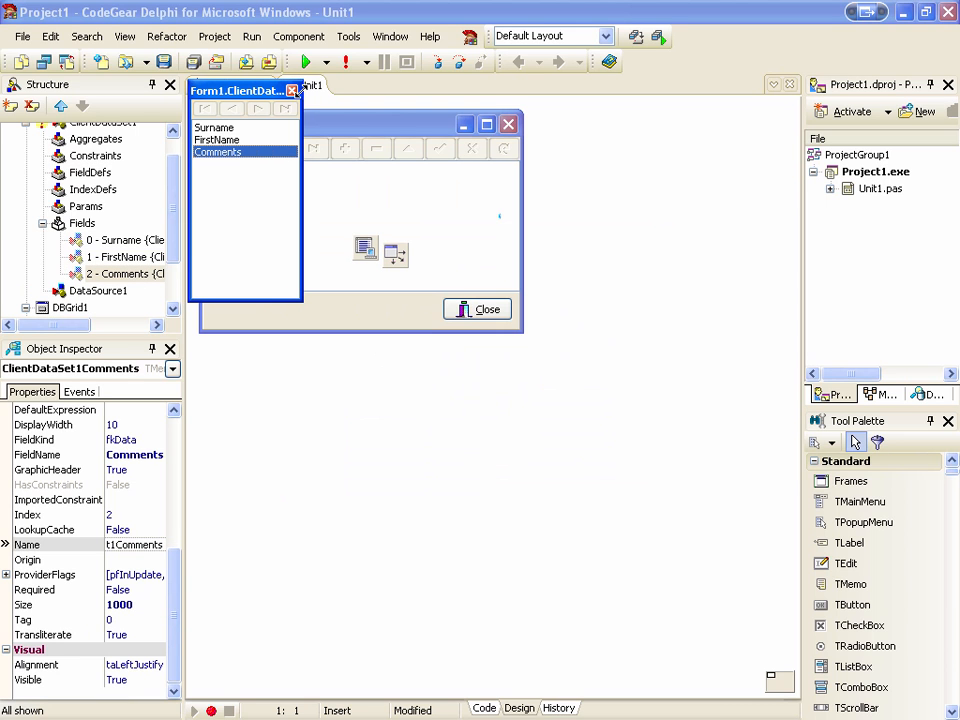
click(292, 90)
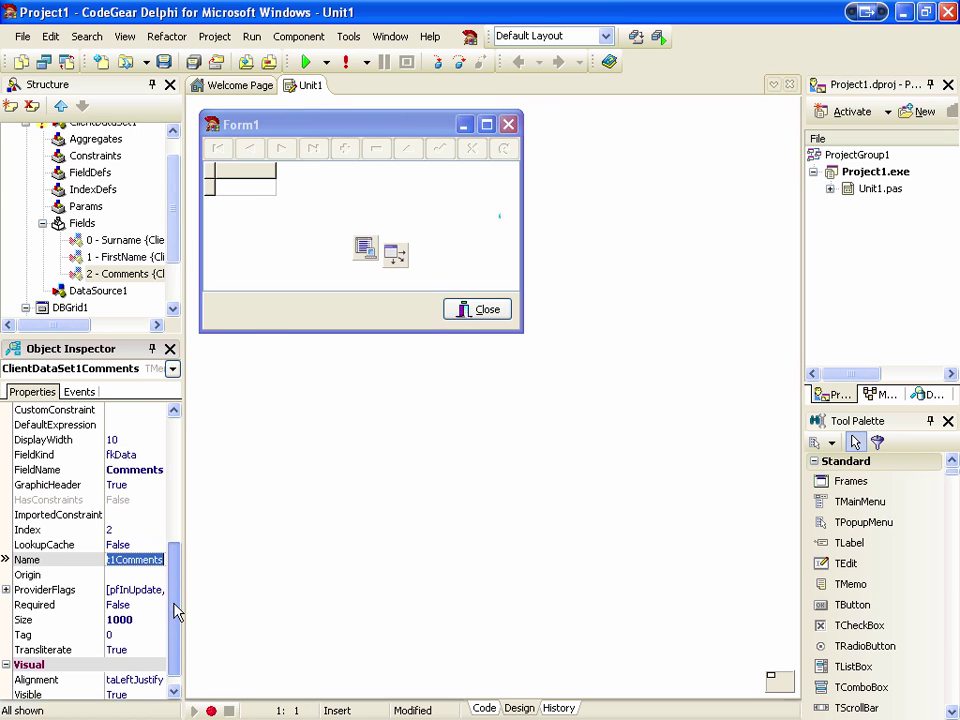
scroll(up, 3)
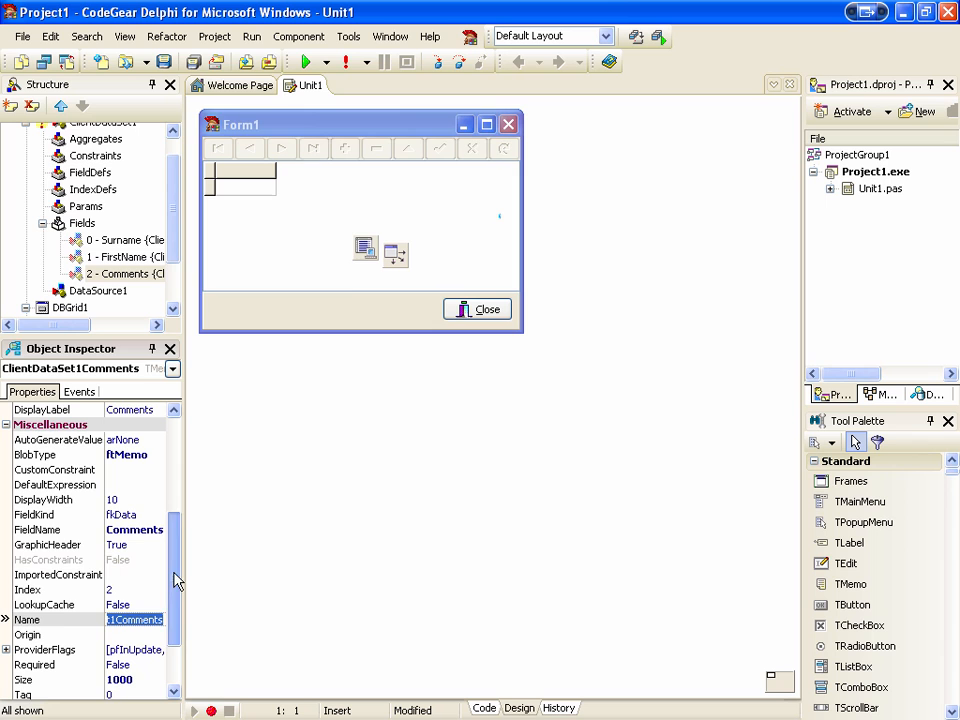
- Set ClientDataSet1's FileName to the customers.xml data file
click(364, 248)
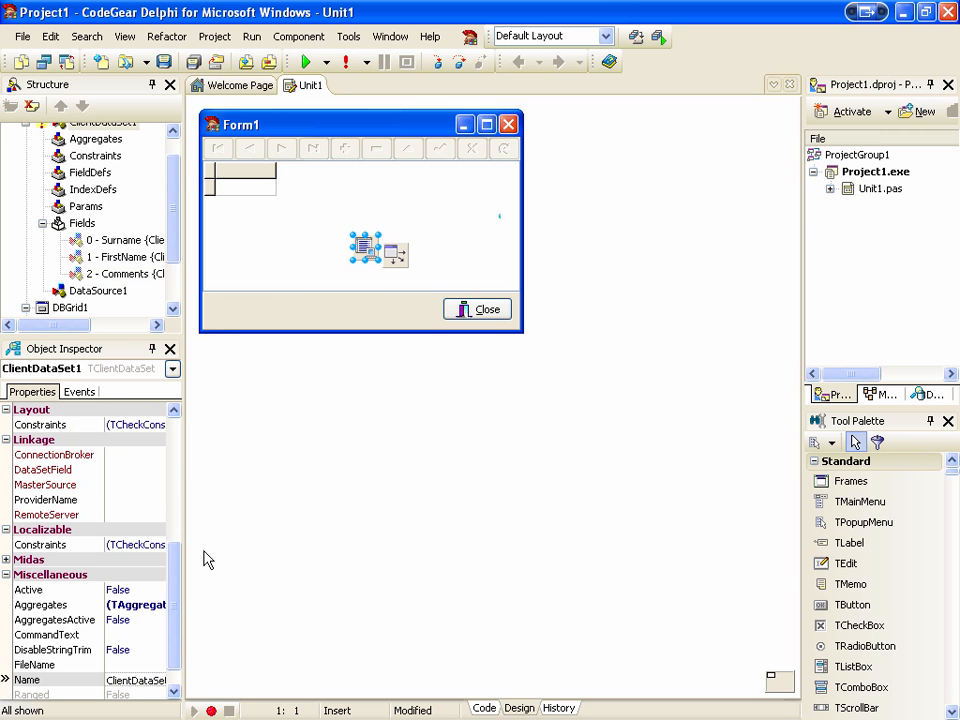
click(56, 664)
text(ustomers)
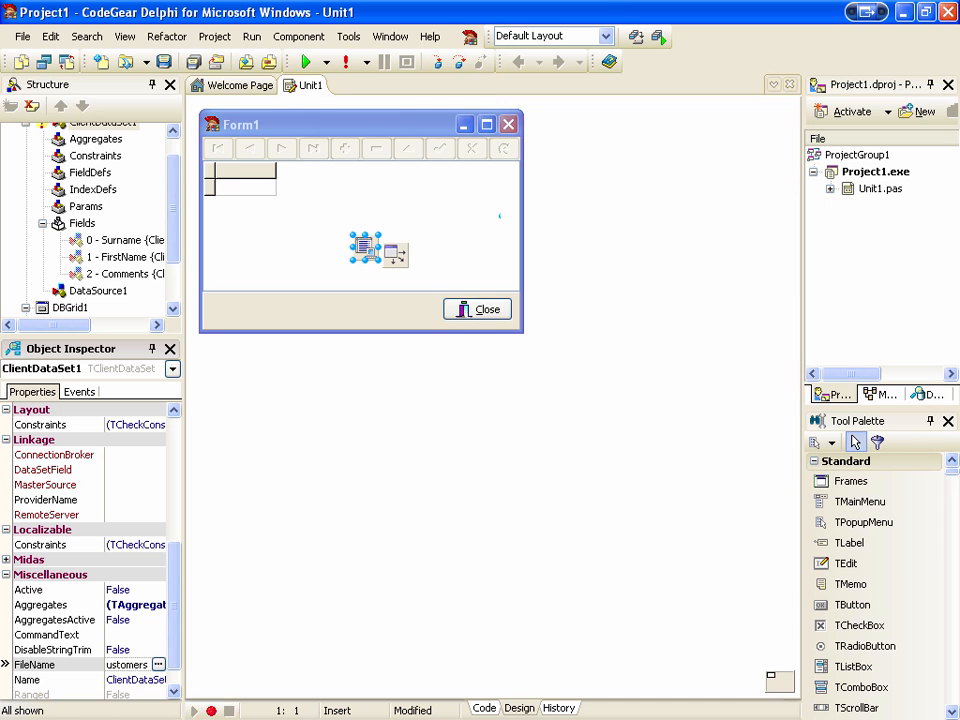
click(126, 664)
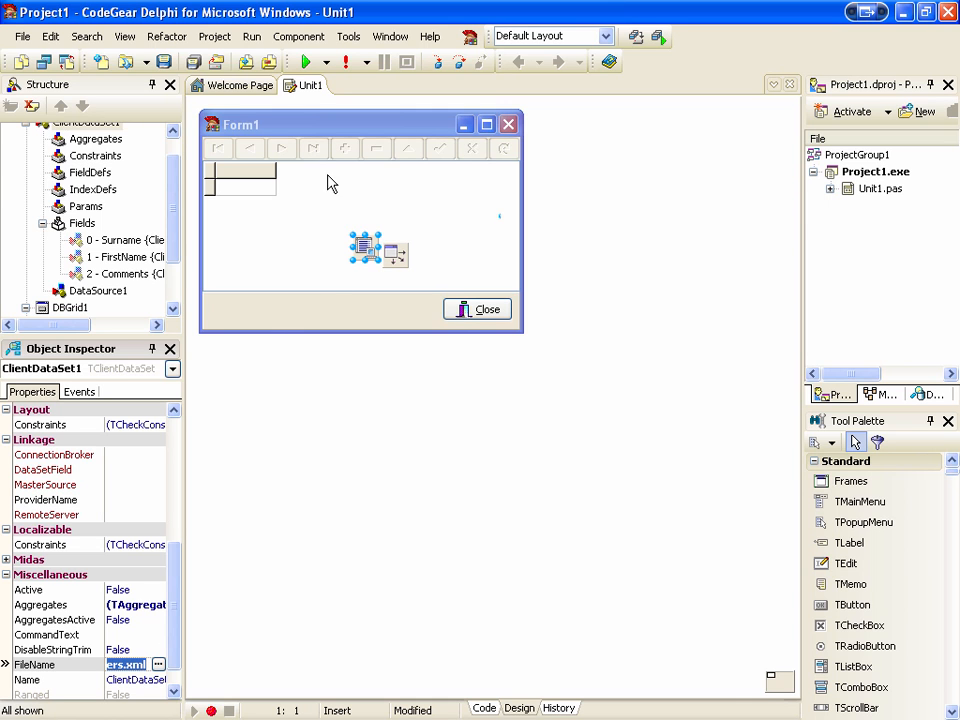
- Save Unit1 into a new Customers folder created under Projects
click(22, 36)
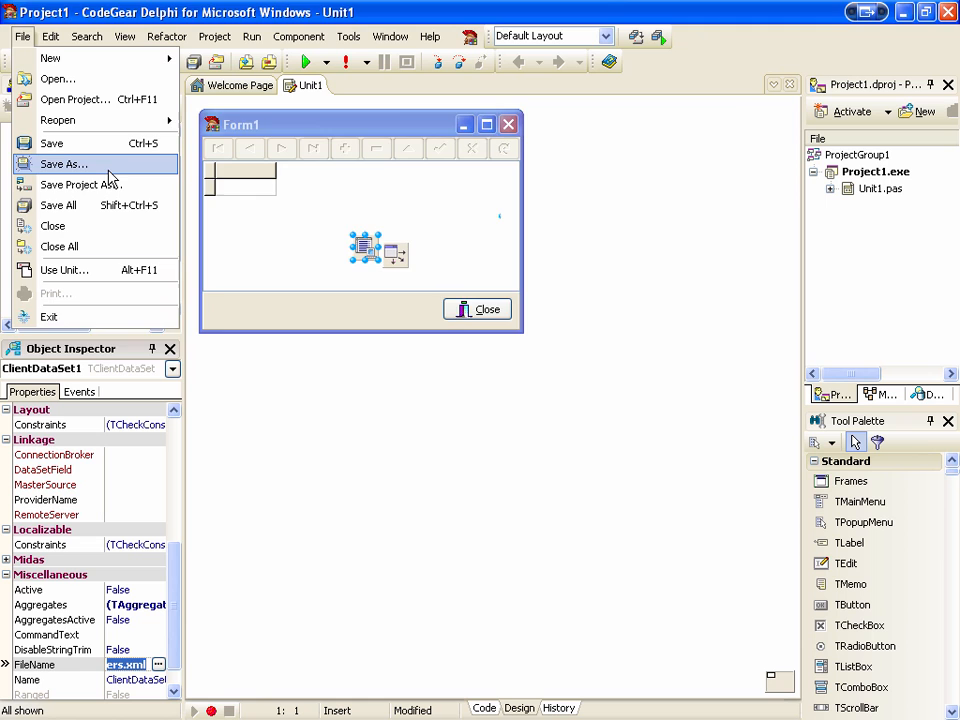
click(64, 164)
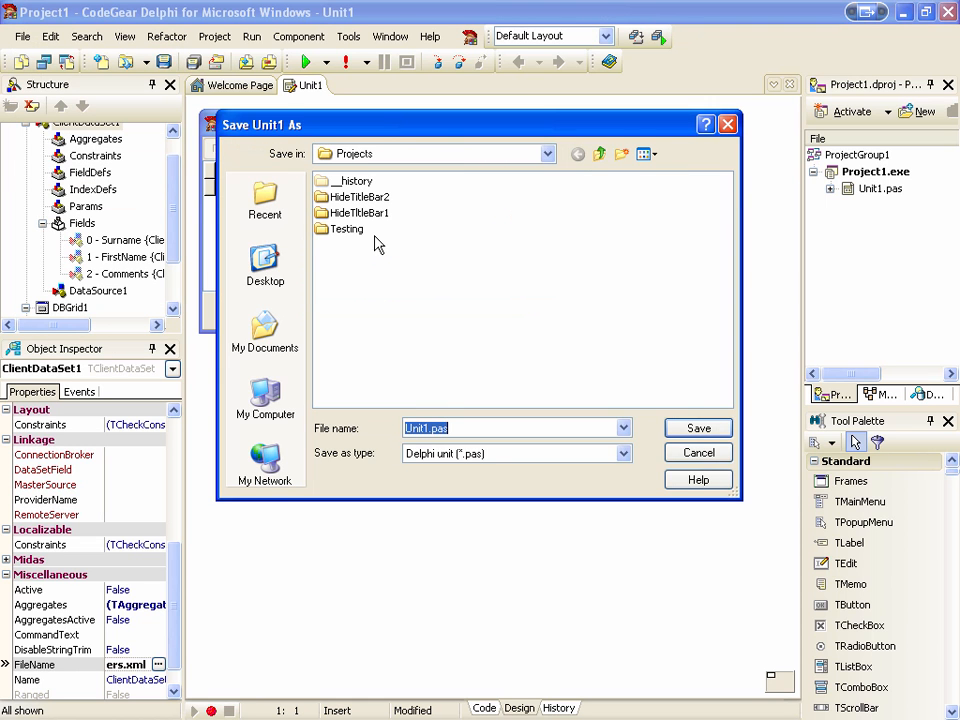
click(620, 154)
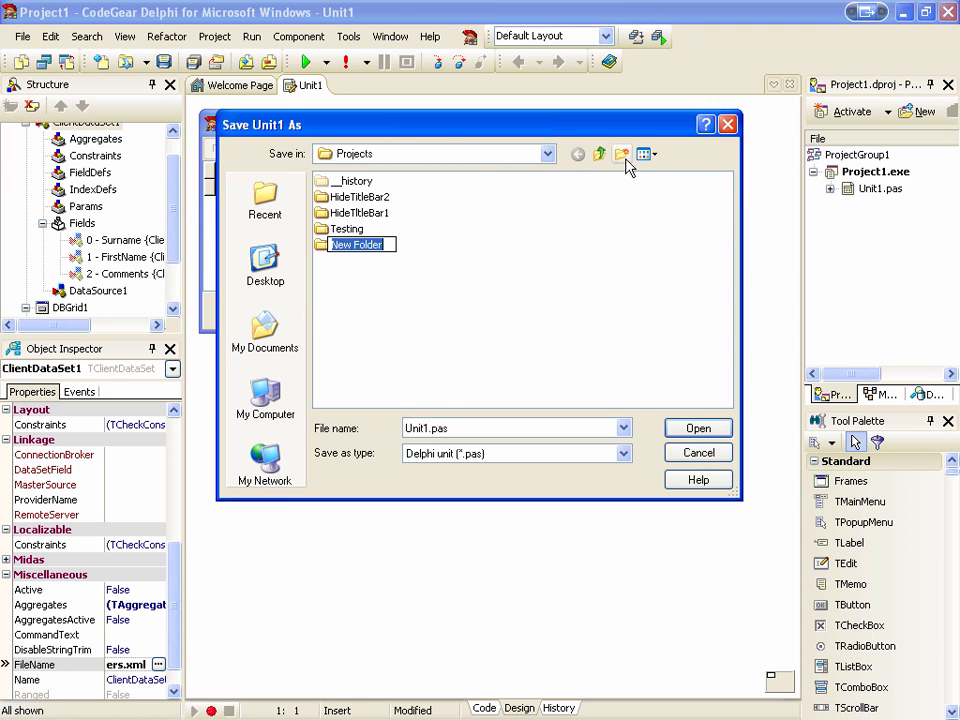
text(Cust)
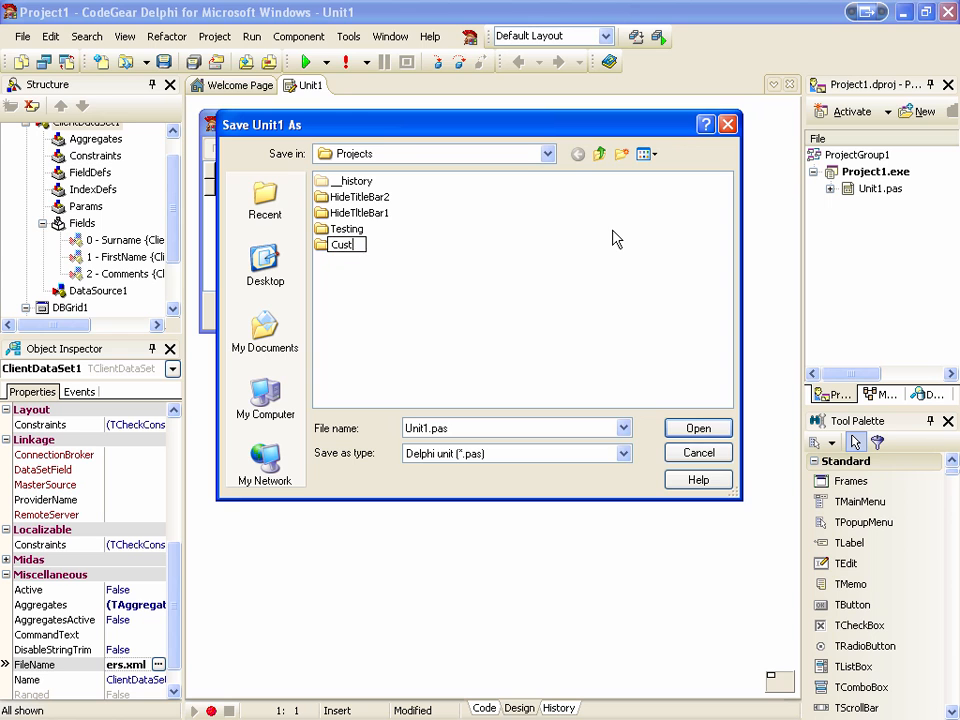
double_click(344, 244)
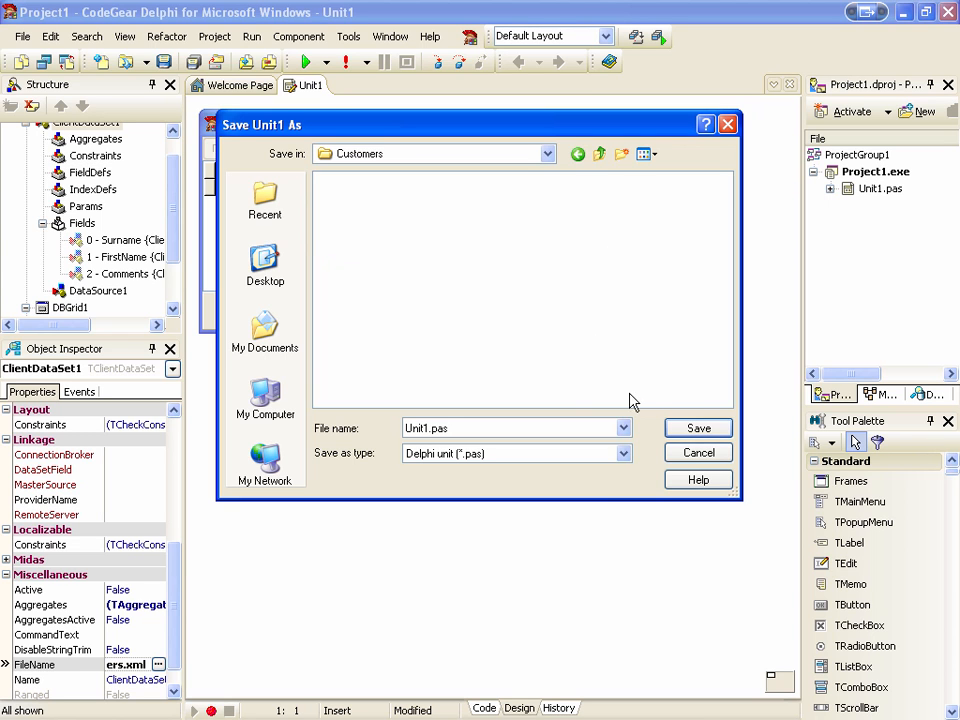
click(696, 428)
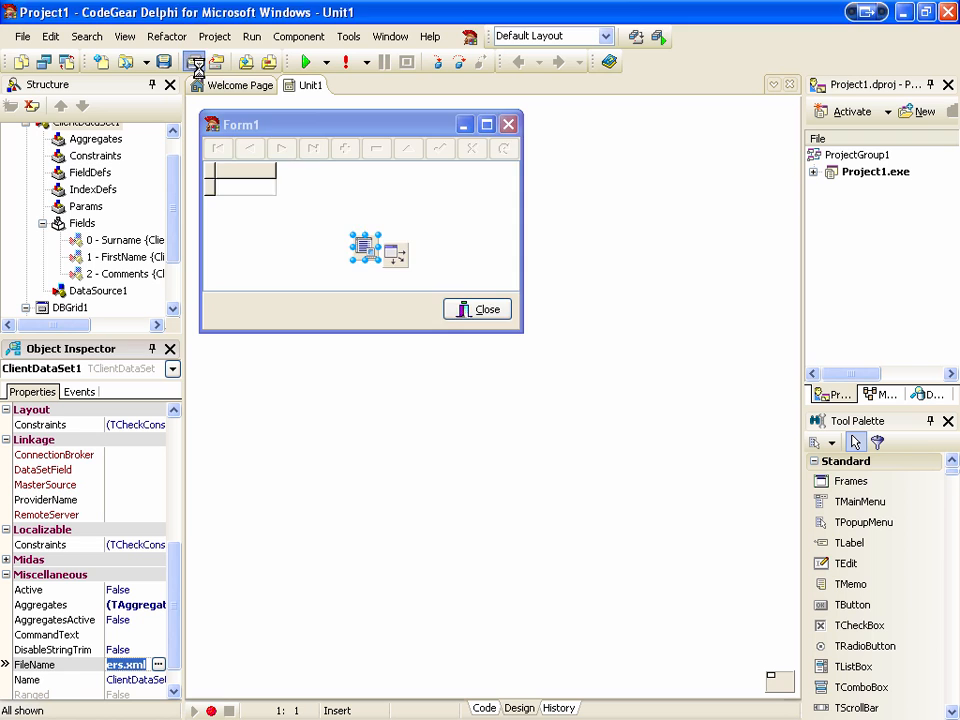
mouse_move(444, 308)
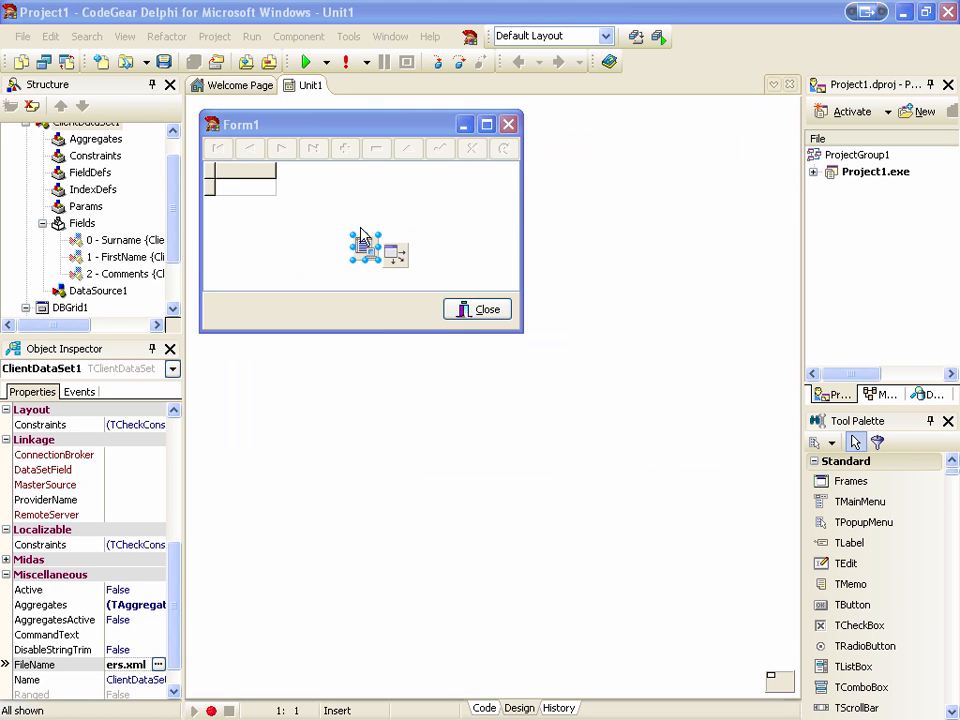
- Create the dataset on ClientDataSet1 so it becomes active
right_click(364, 248)
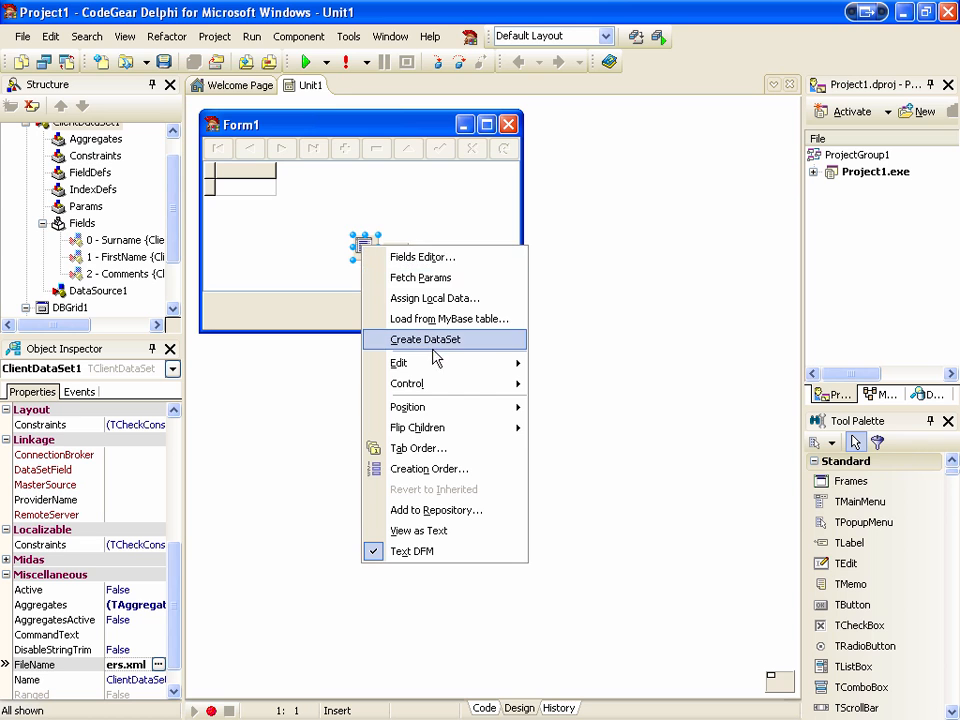
click(424, 340)
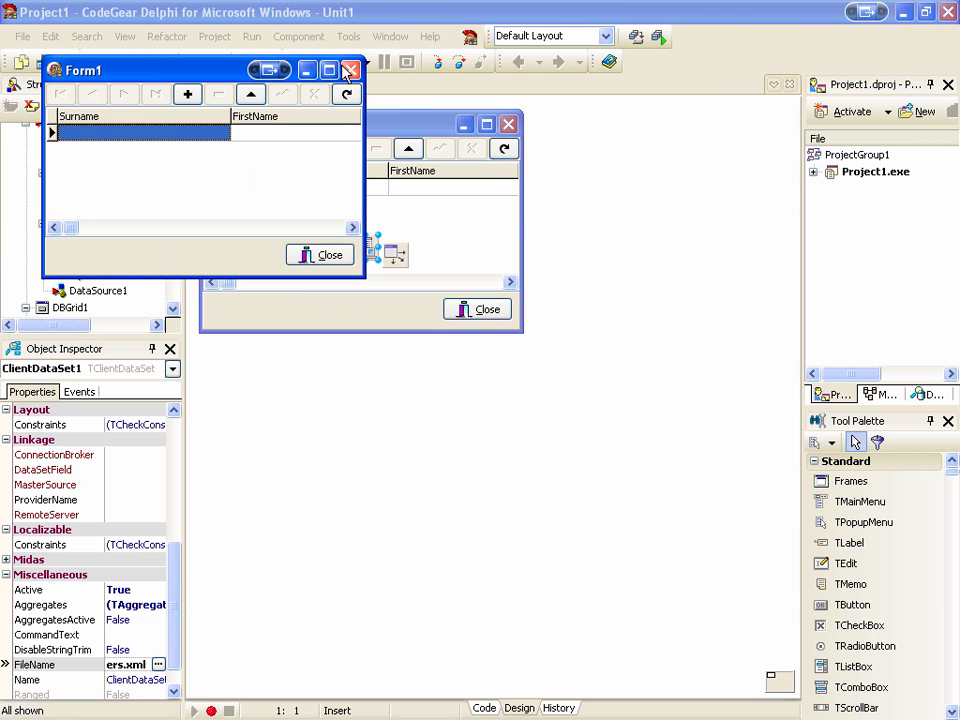
- Run the app, enter and post customer records, then close it
text(Ch)
click(296, 132)
text(A)
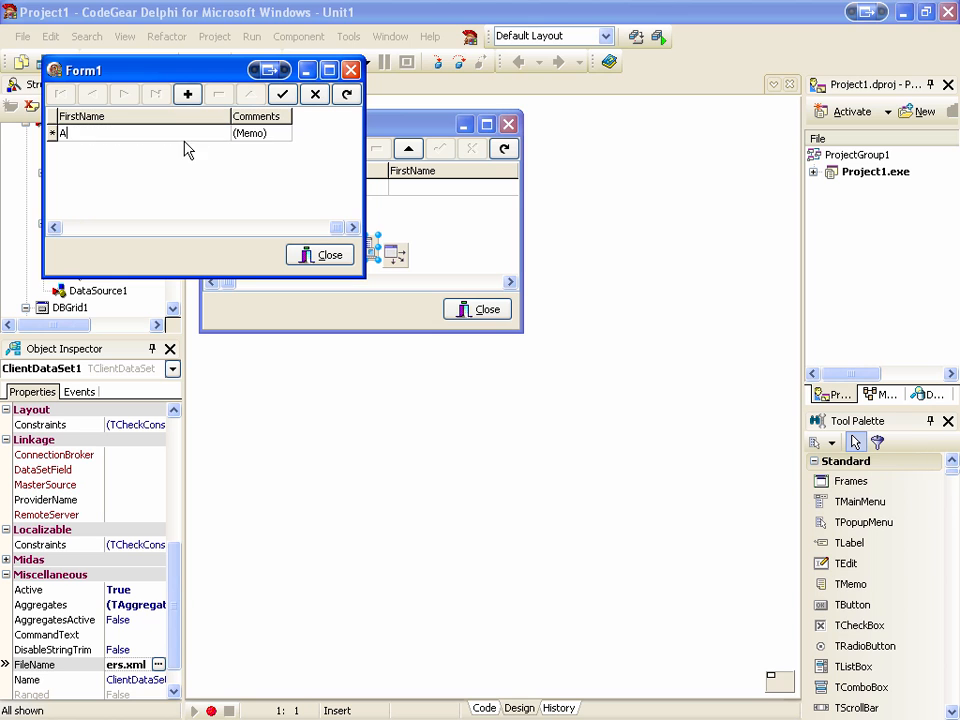
text(lister)
text(Smit)
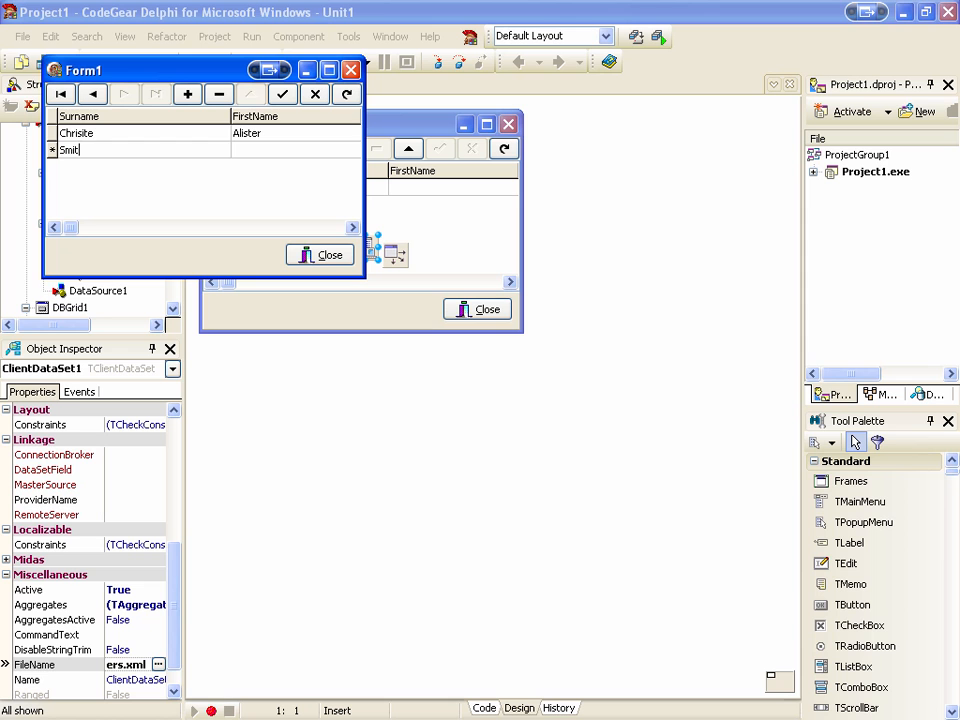
click(284, 94)
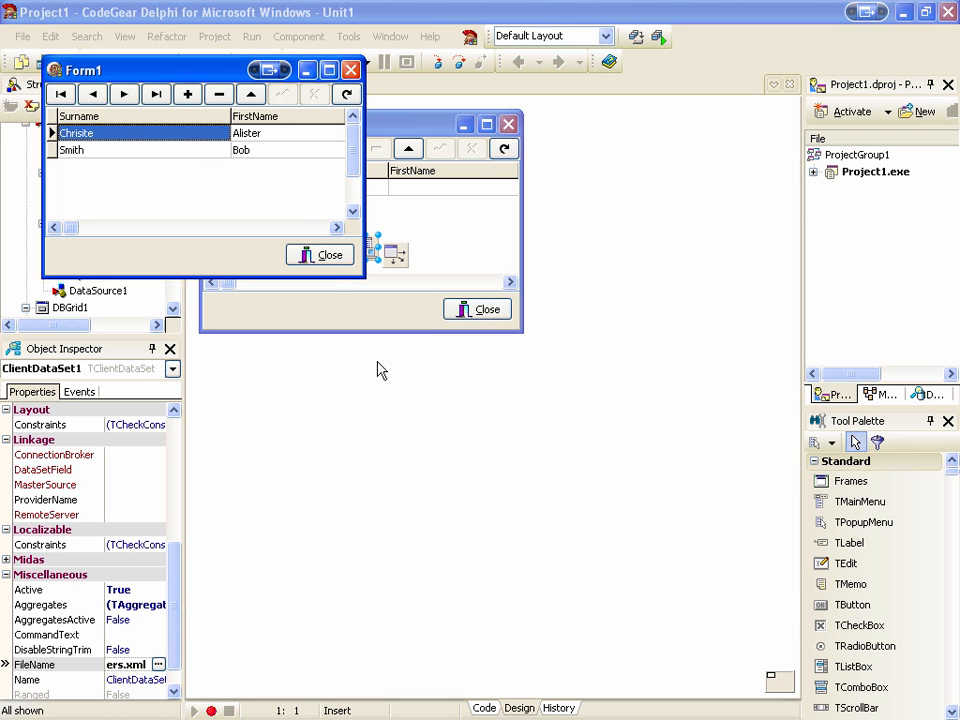
click(350, 62)
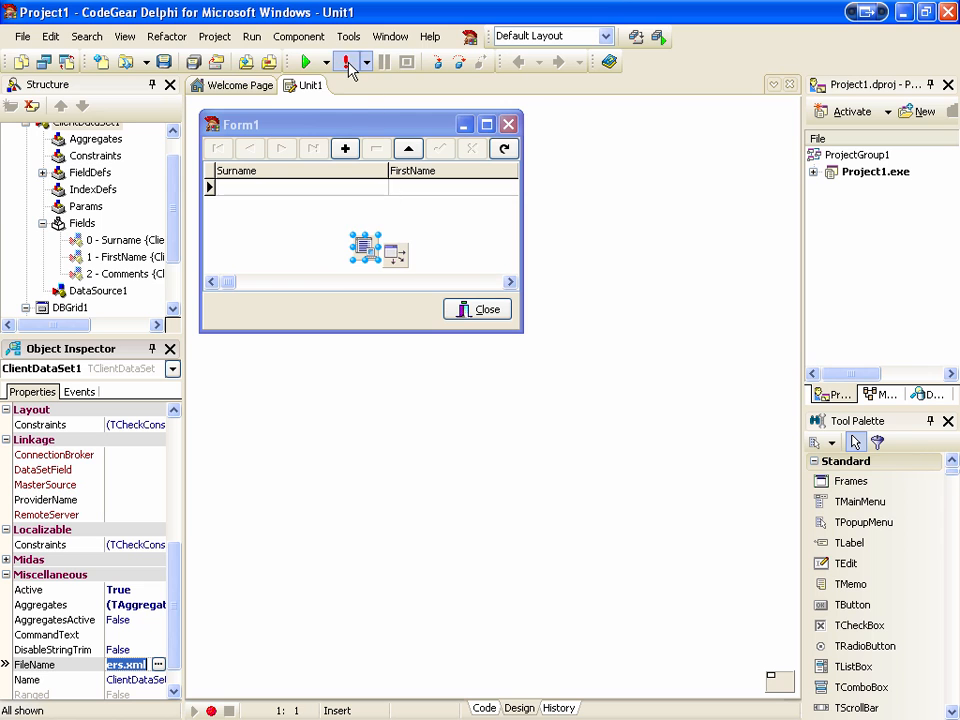
click(308, 62)
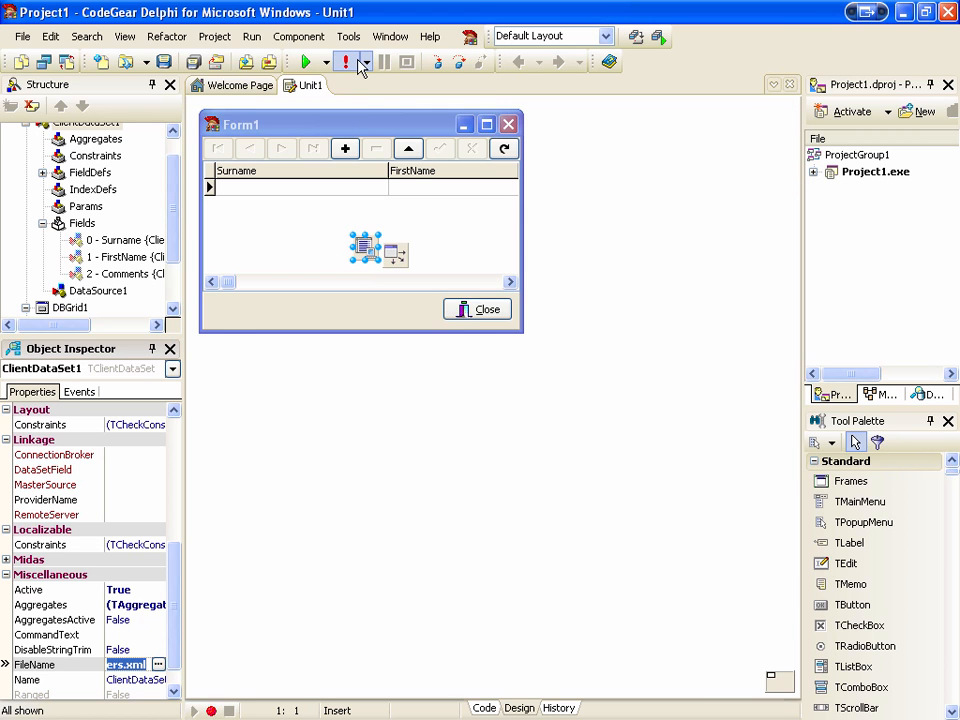
click(308, 60)
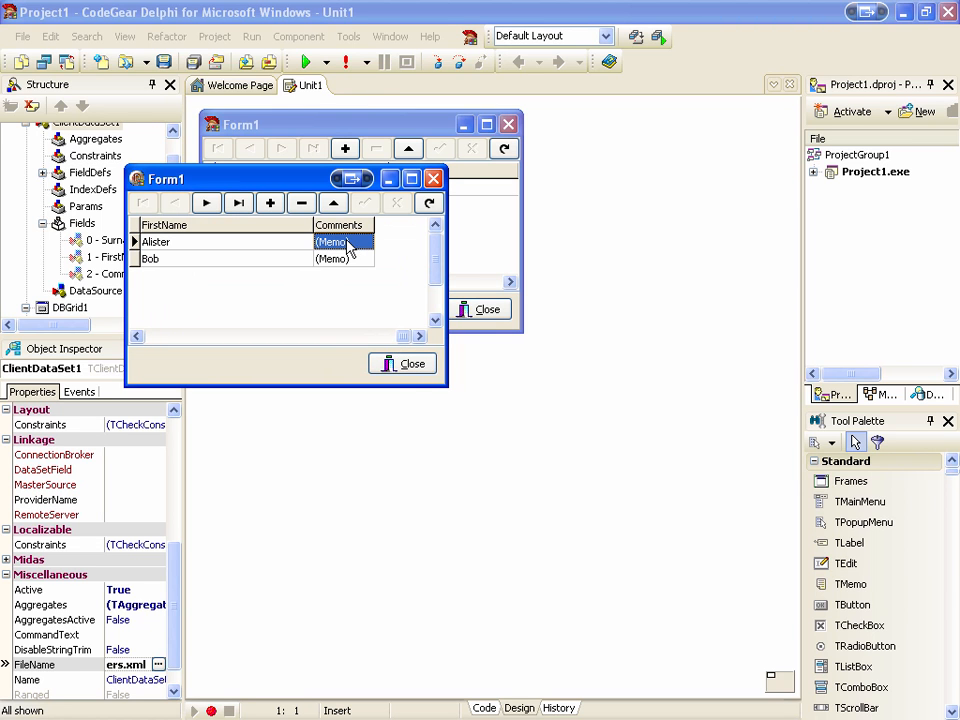
click(340, 242)
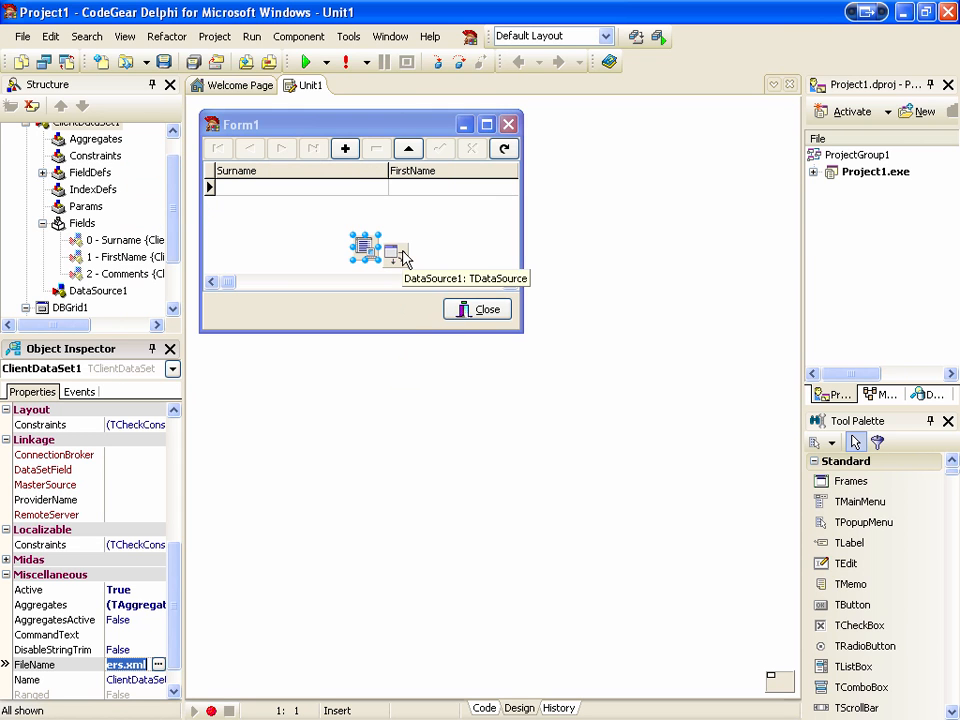
- Anchor DBMemo1 to the form's bottom and bind its DataField to Comments
click(360, 290)
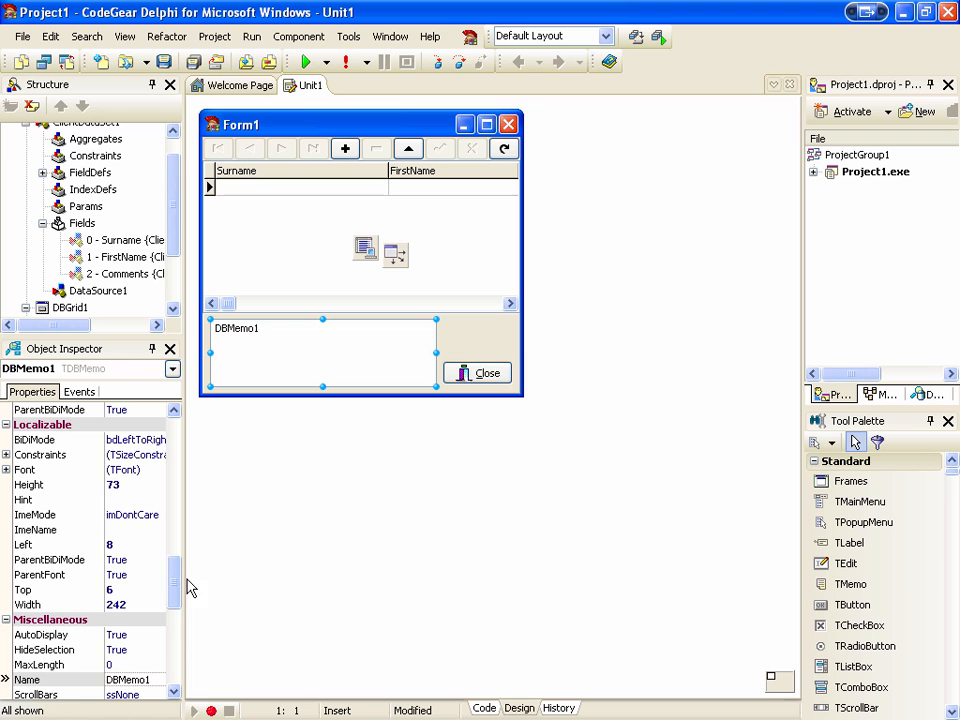
scroll(down, 3)
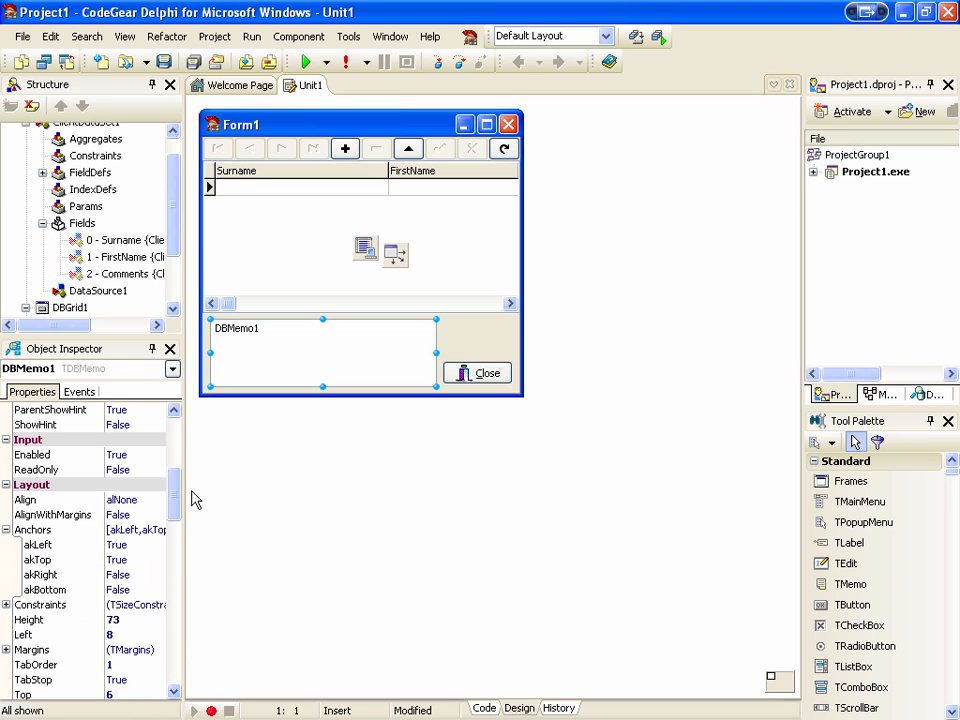
click(118, 588)
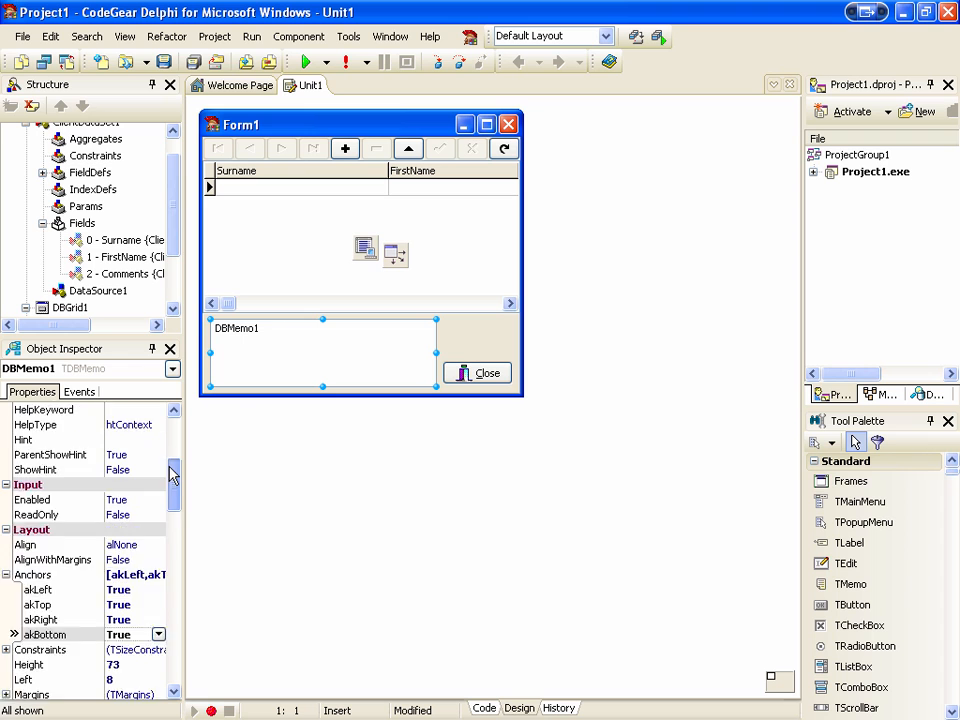
scroll(up, 3)
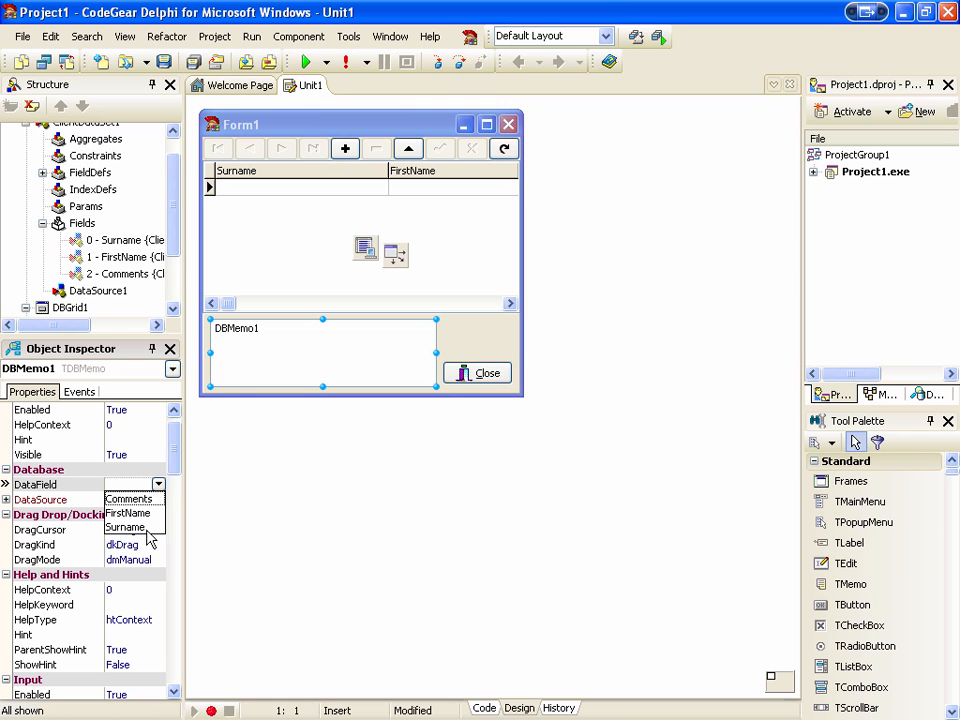
click(130, 498)
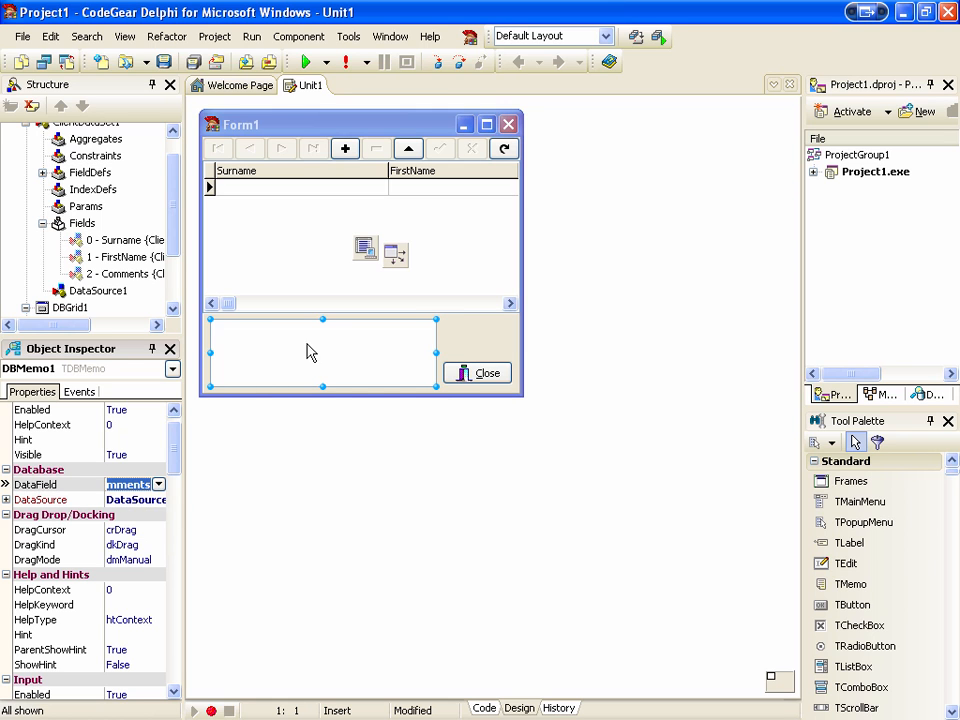
mouse_move(378, 218)
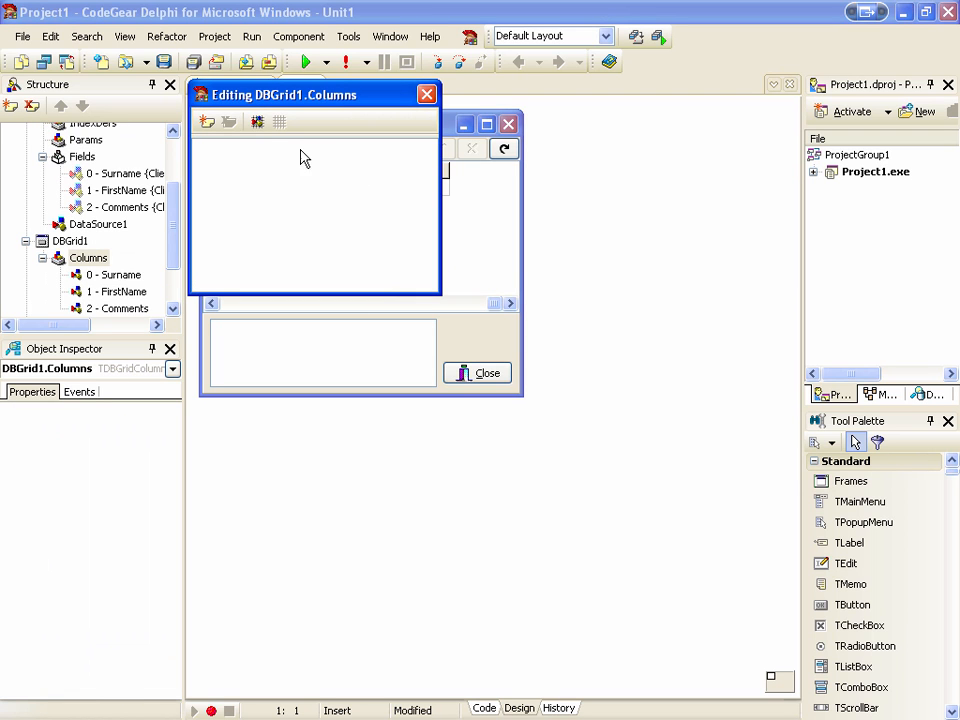
- Add all fields as grid columns, delete the Comments column, and widen the form
click(256, 122)
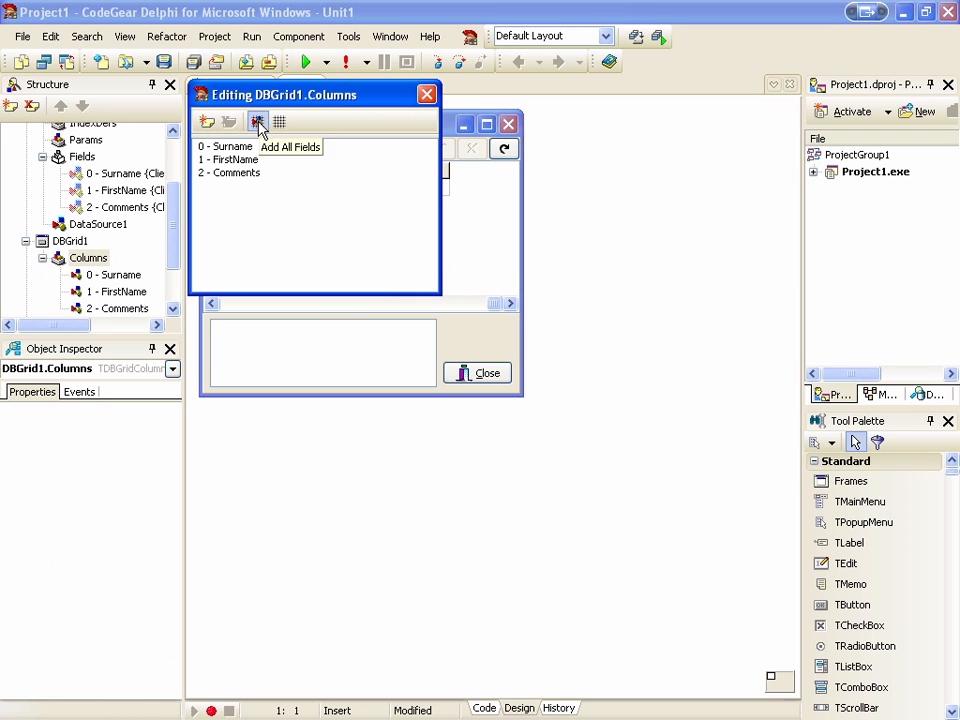
click(228, 172)
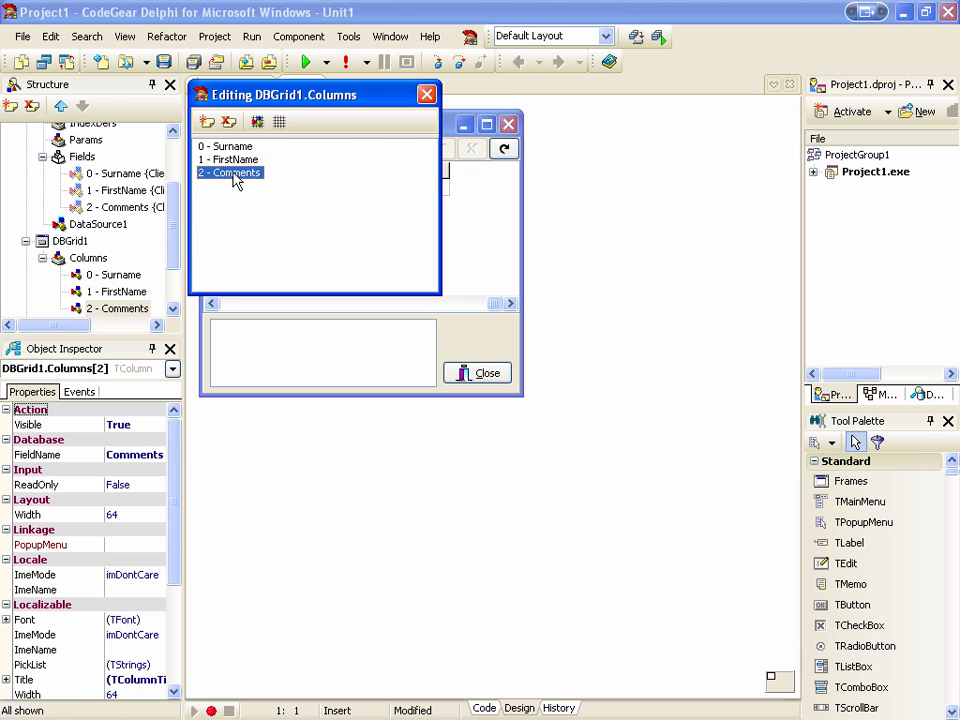
click(228, 122)
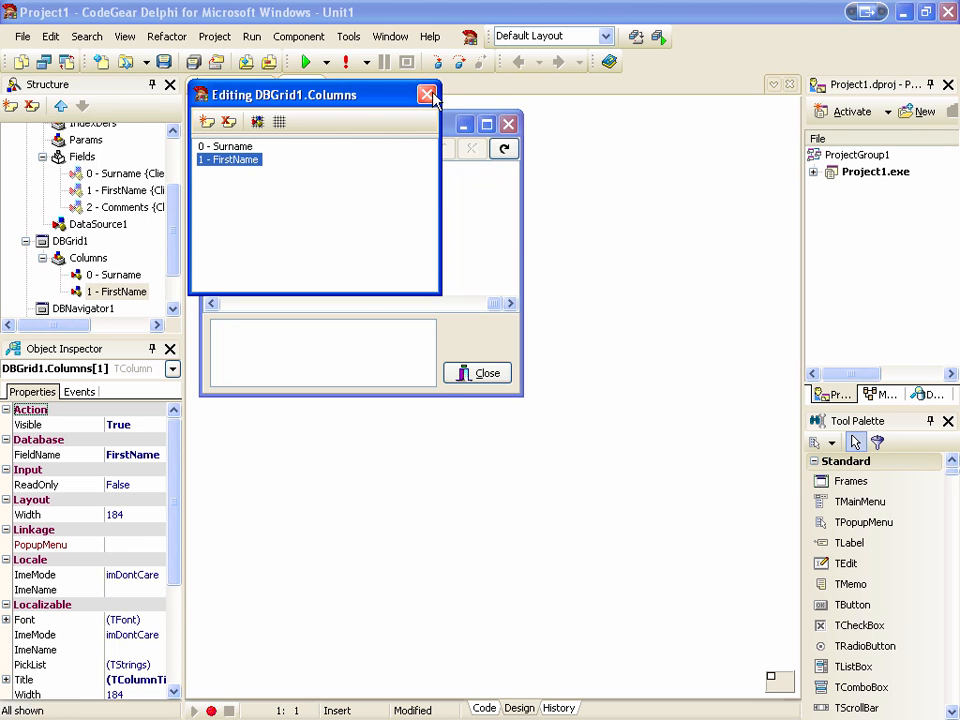
click(428, 94)
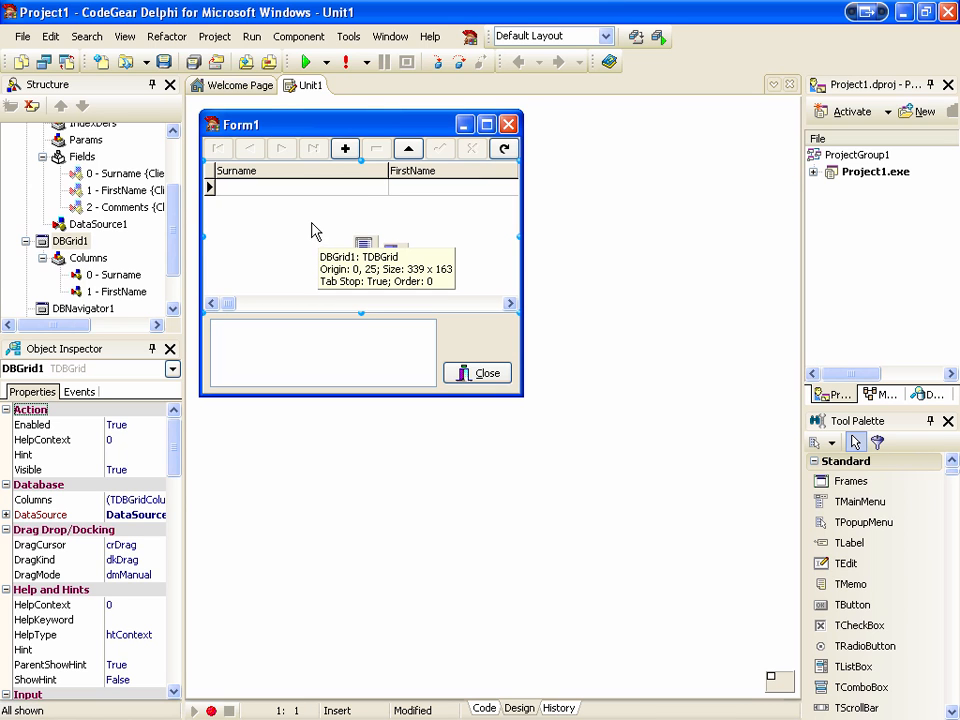
mouse_move(396, 192)
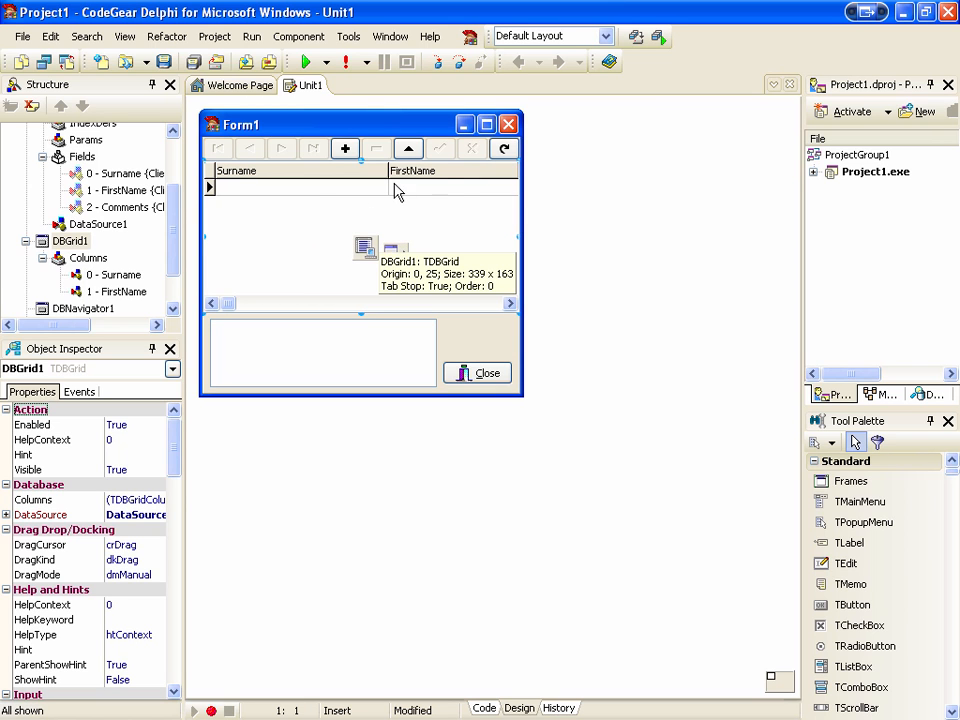
mouse_move(548, 192)
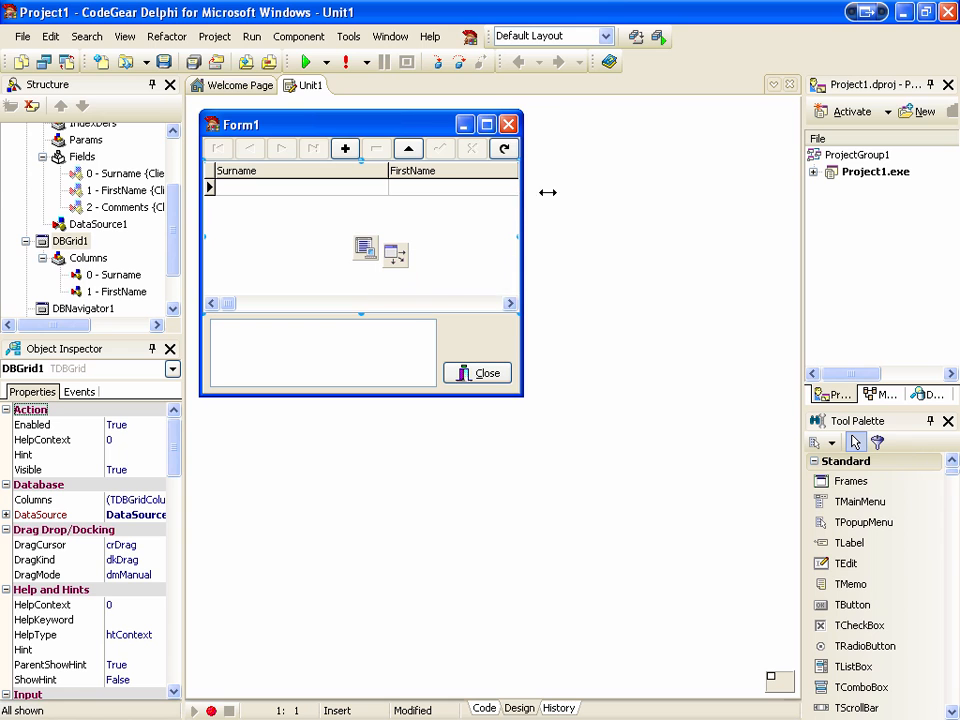
drag(548, 192, 578, 192)
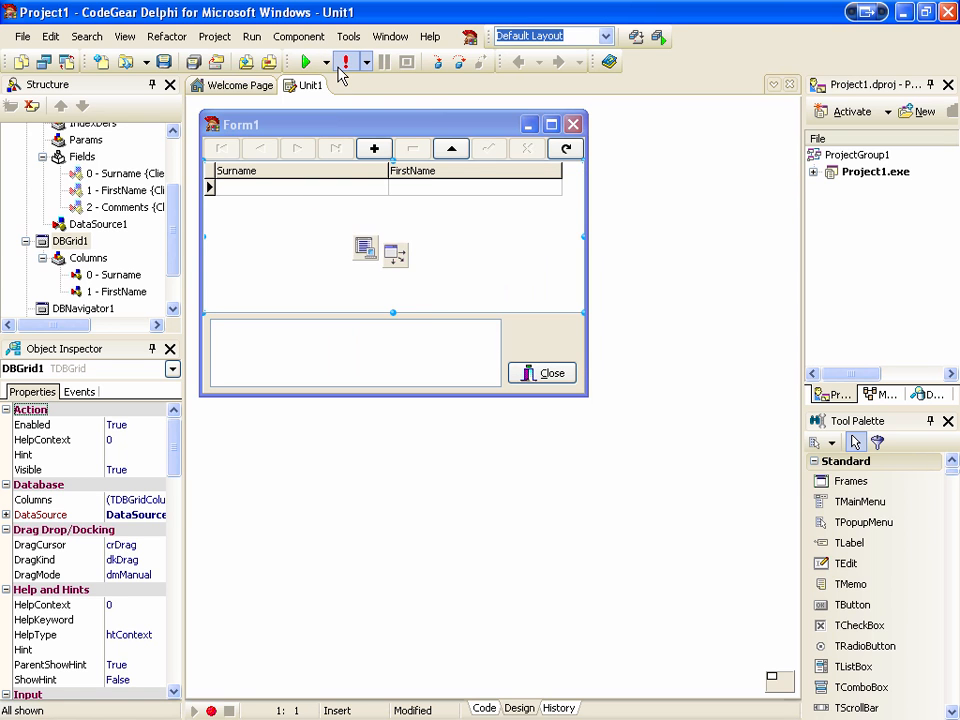
- Run the app and give the first customer the comment 'Produces Delphi Training Movies'
click(308, 62)
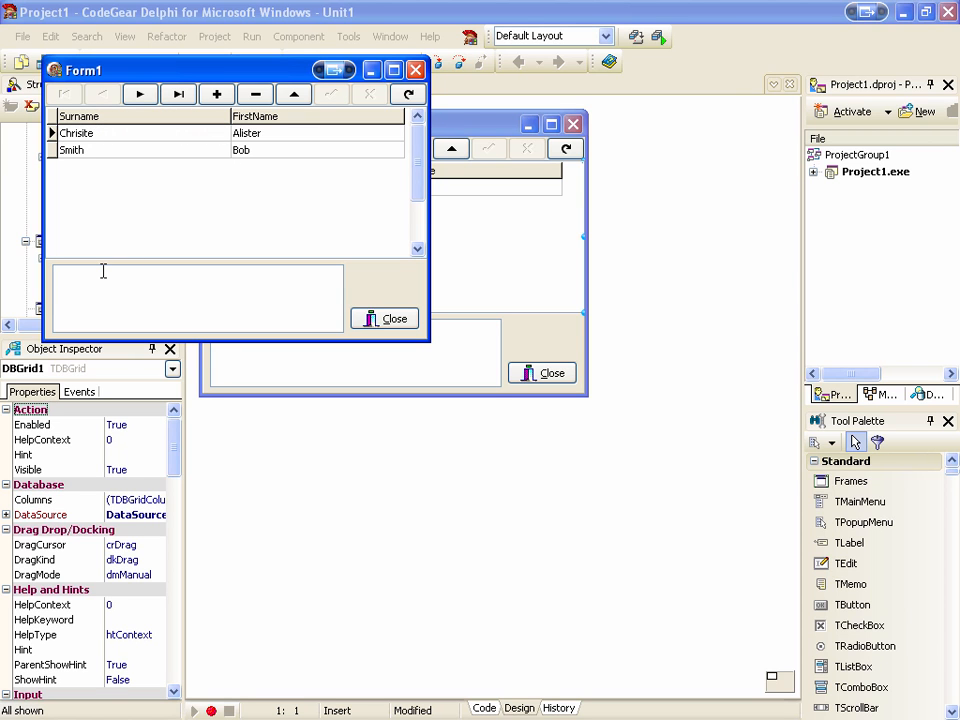
text(Prod)
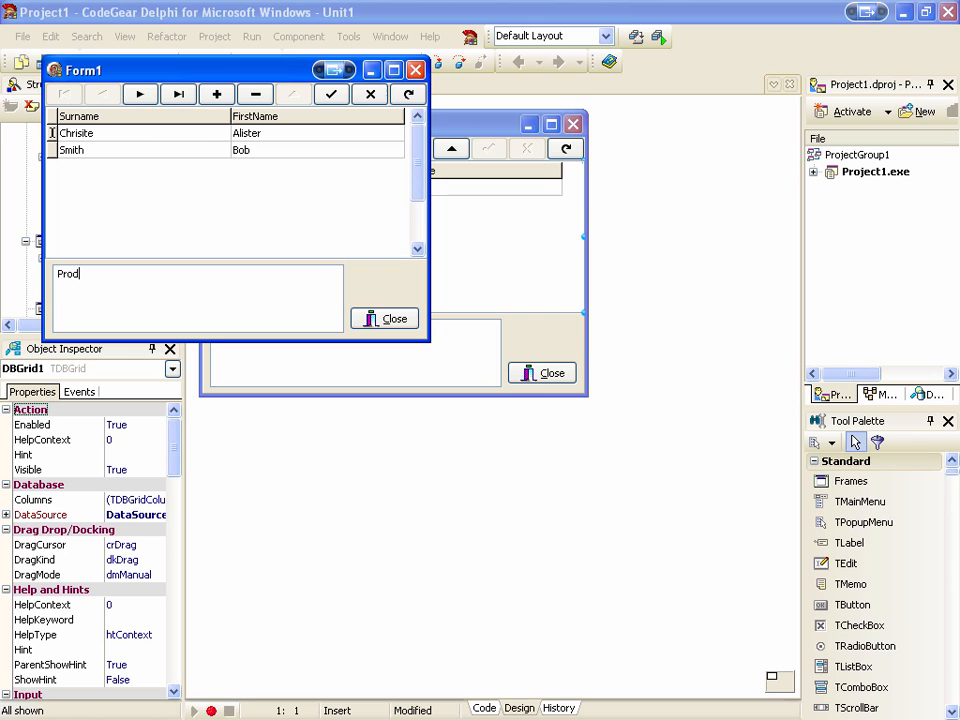
text(uces Delph)
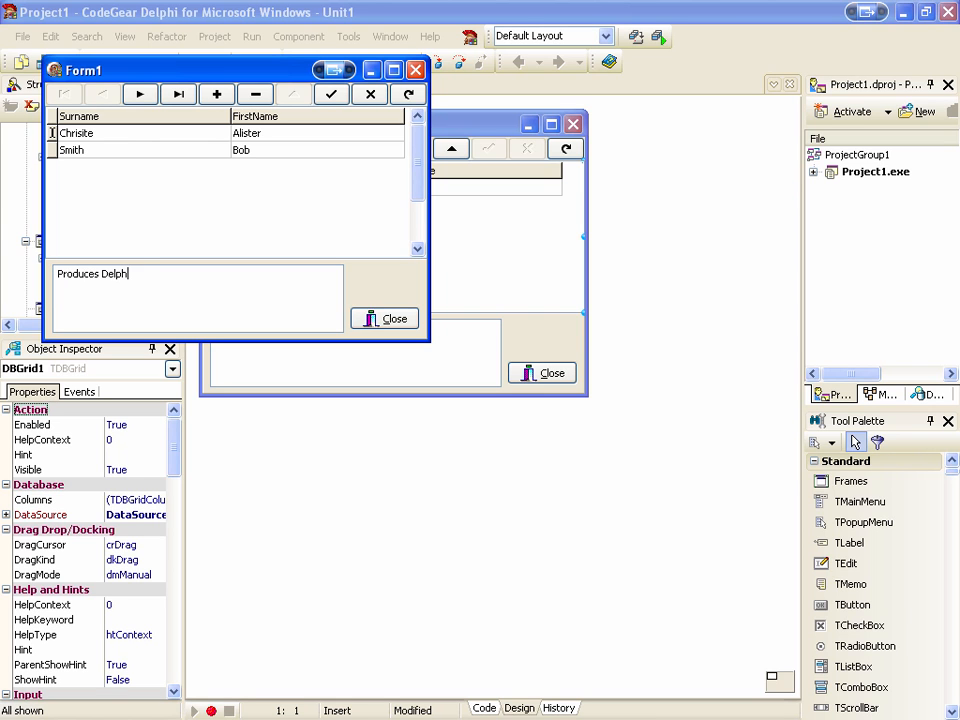
text(Training Movies)
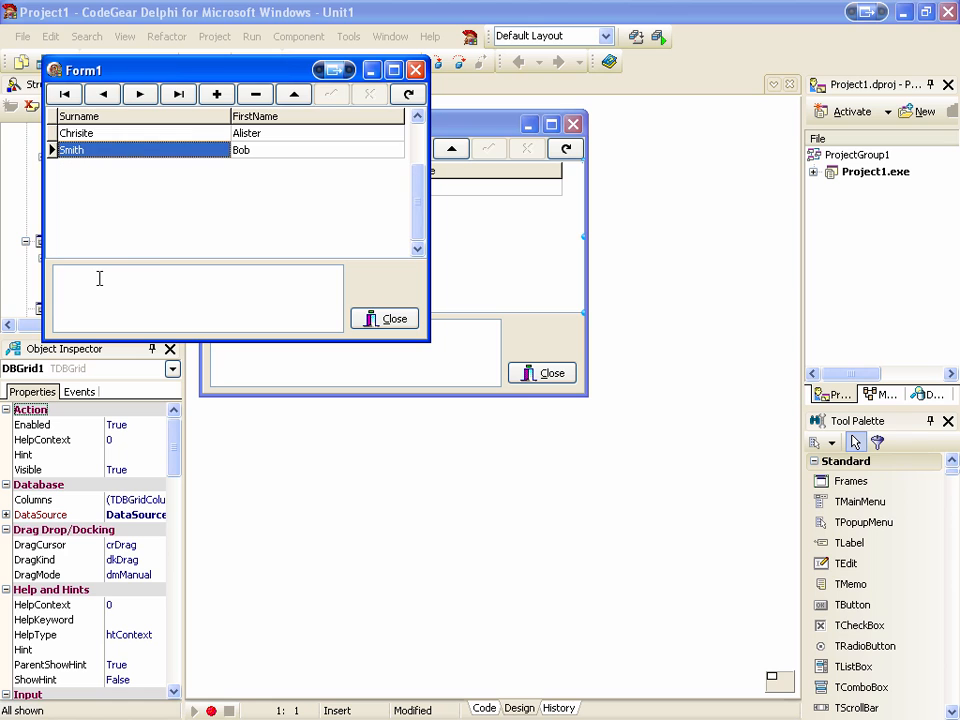
- Comment the second record 'Has been added so that there is more than one record in this d...', move to the next record and close the app
text(Has b)
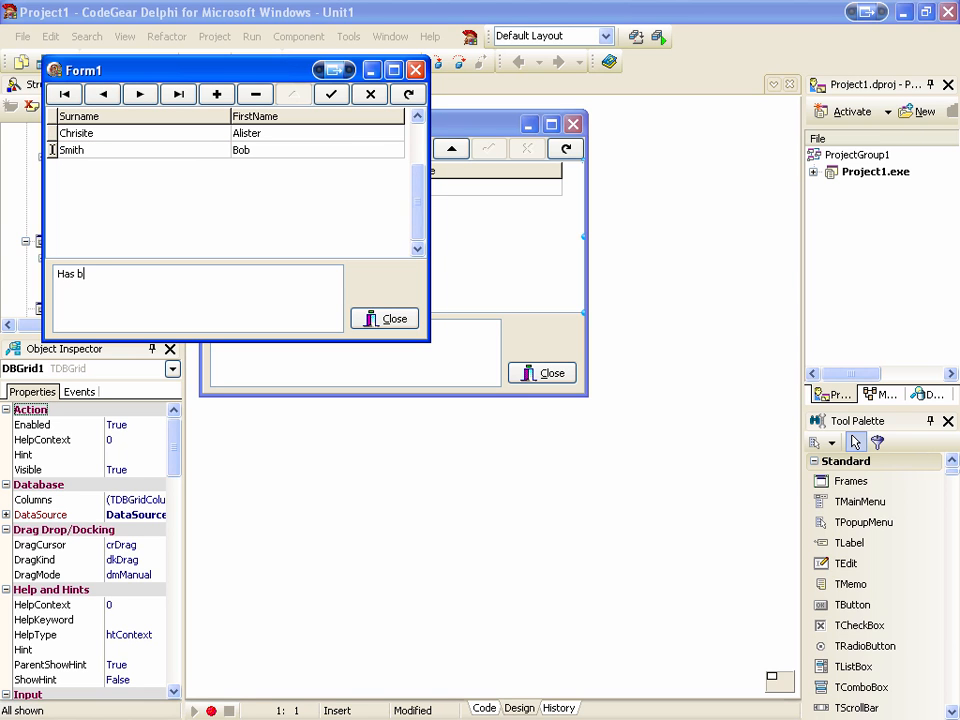
text(een added so t)
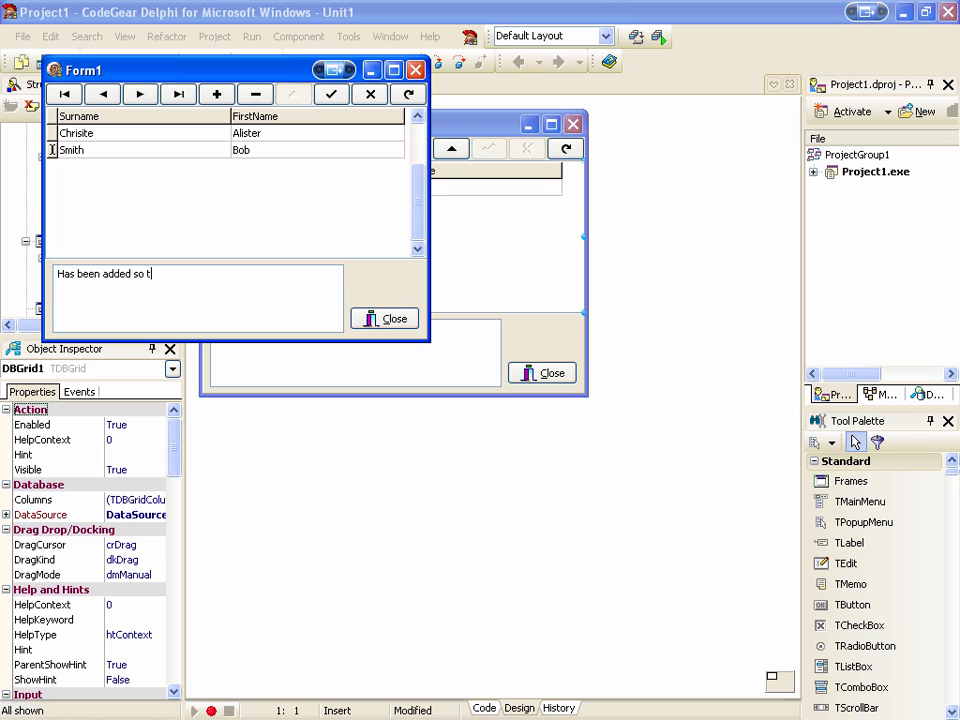
text(hat there)
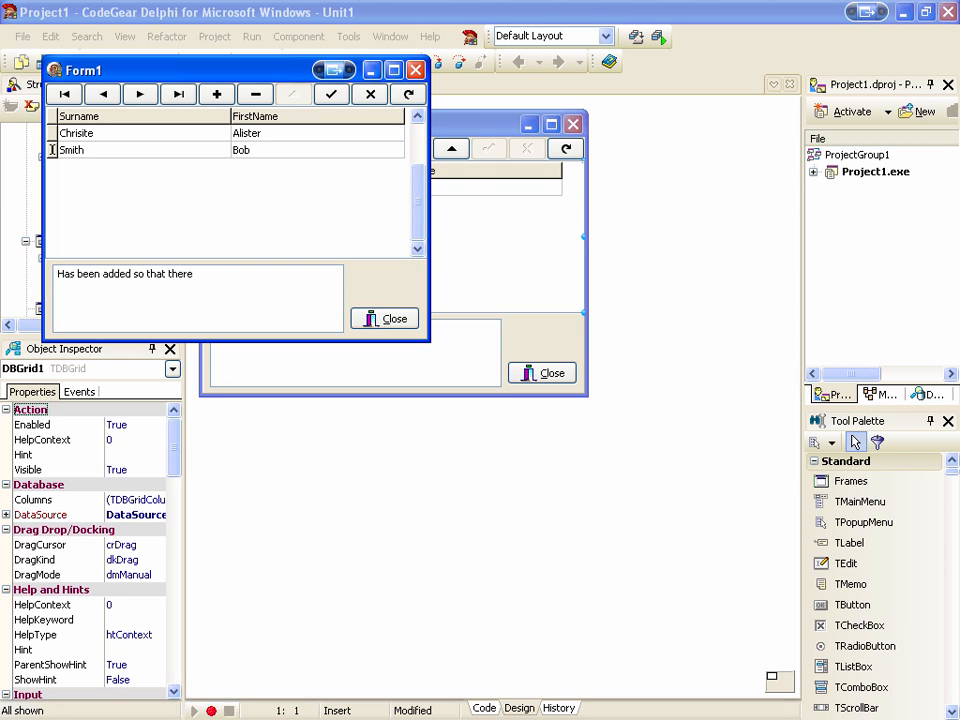
text(is more than one)
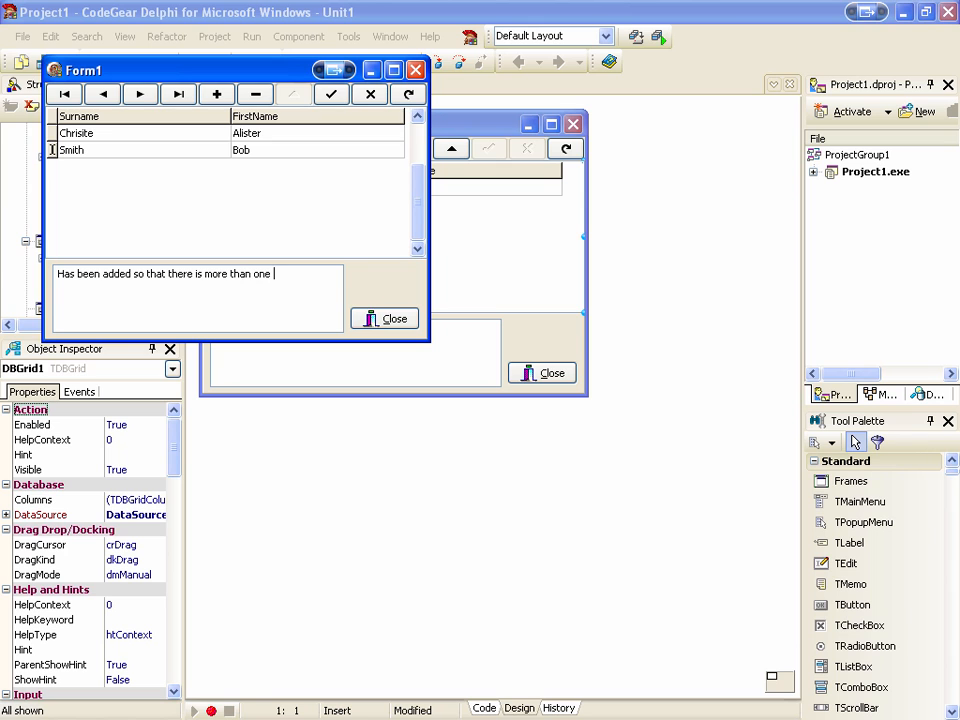
text(record)
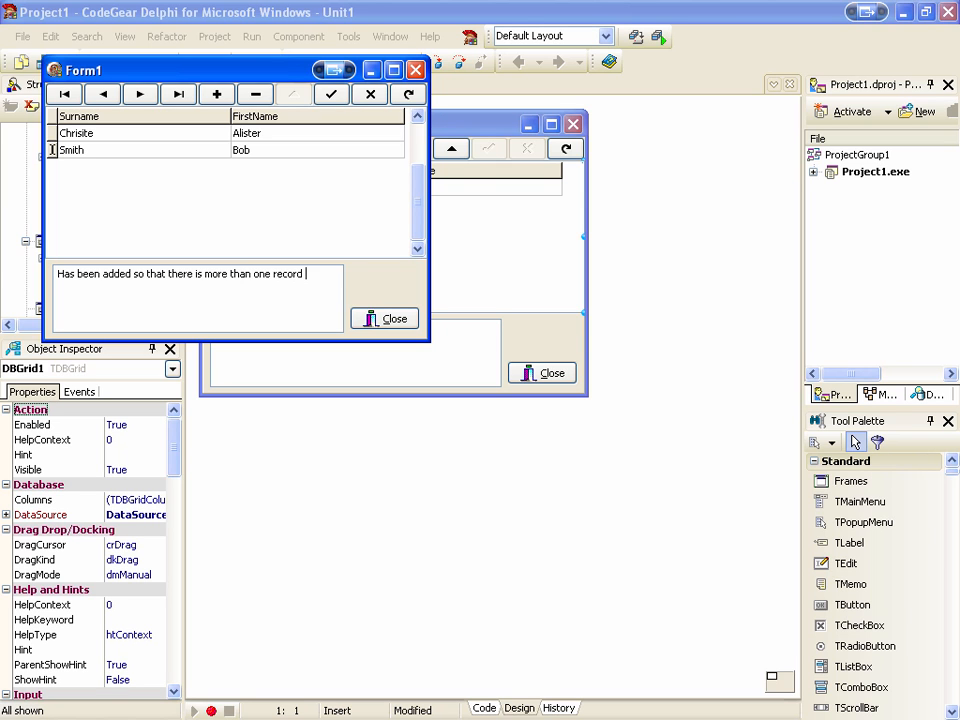
text(in this d)
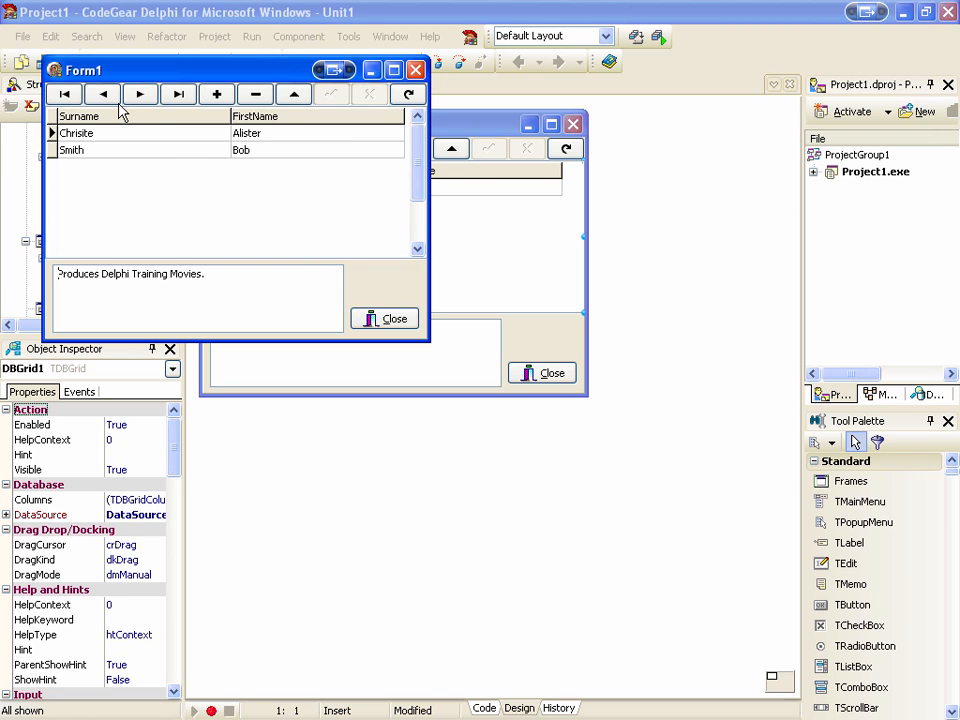
click(140, 94)
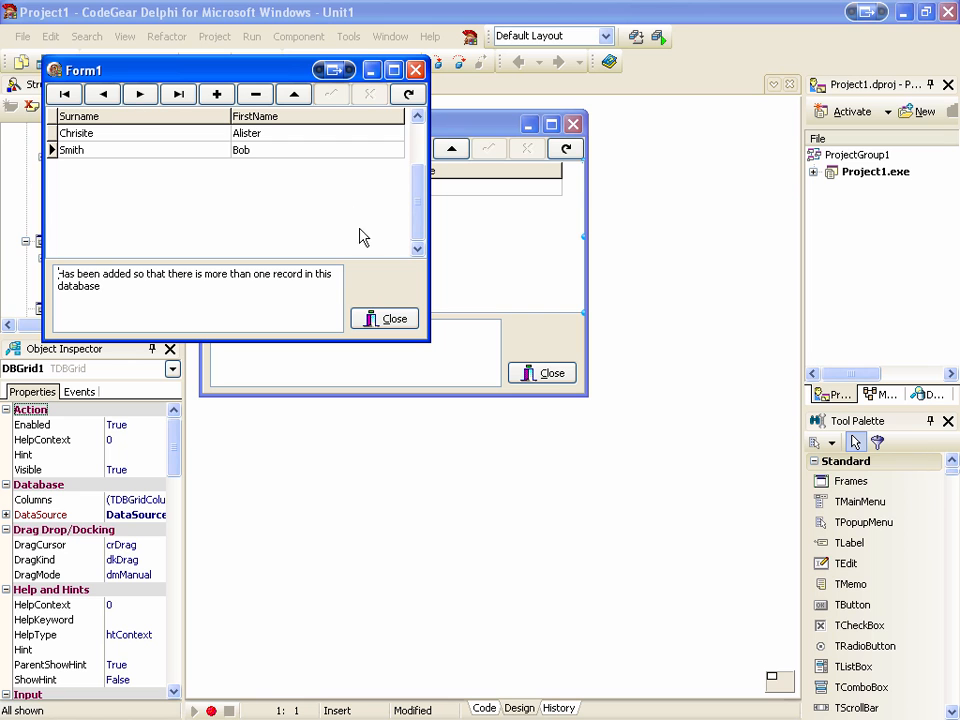
click(384, 318)
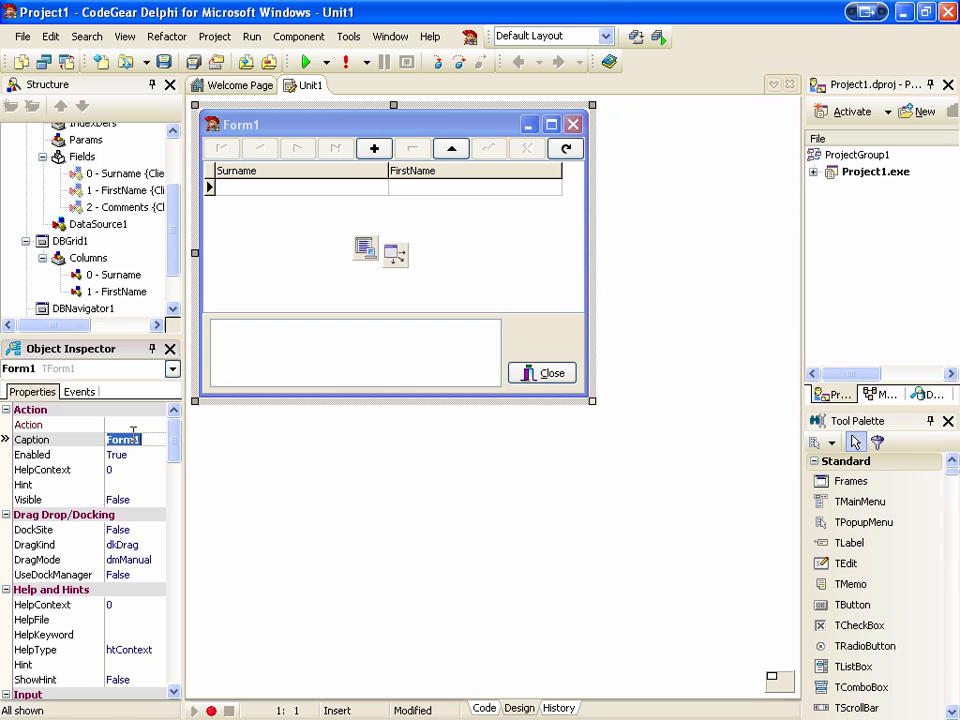
- Set the form's Caption to 'Customer Database' in the Object Inspector
text(Customer Database)
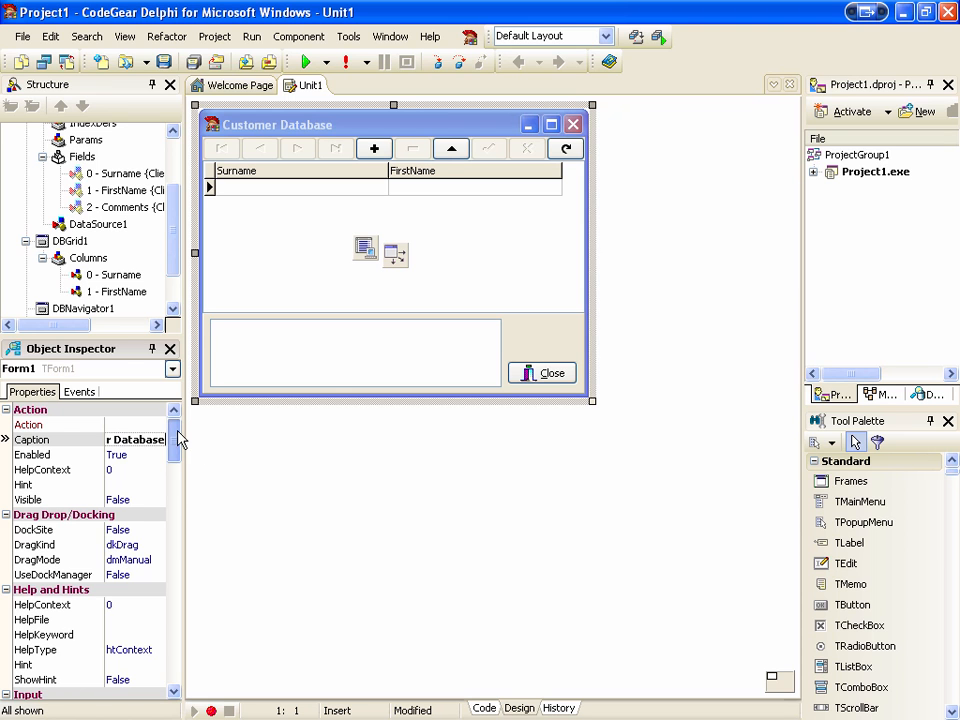
scroll(down, 3)
text(fCustomers)
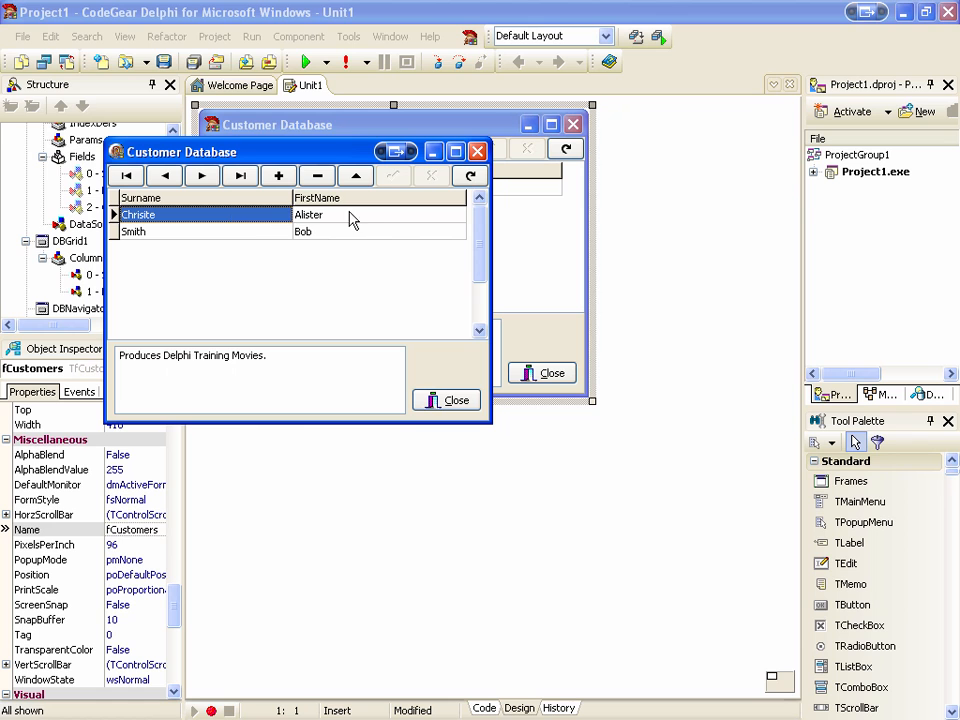
- Insert a third customer Kim with comment 'Likes Wal...each and skydiving' and post it by moving to another row
click(200, 232)
text(Jones)
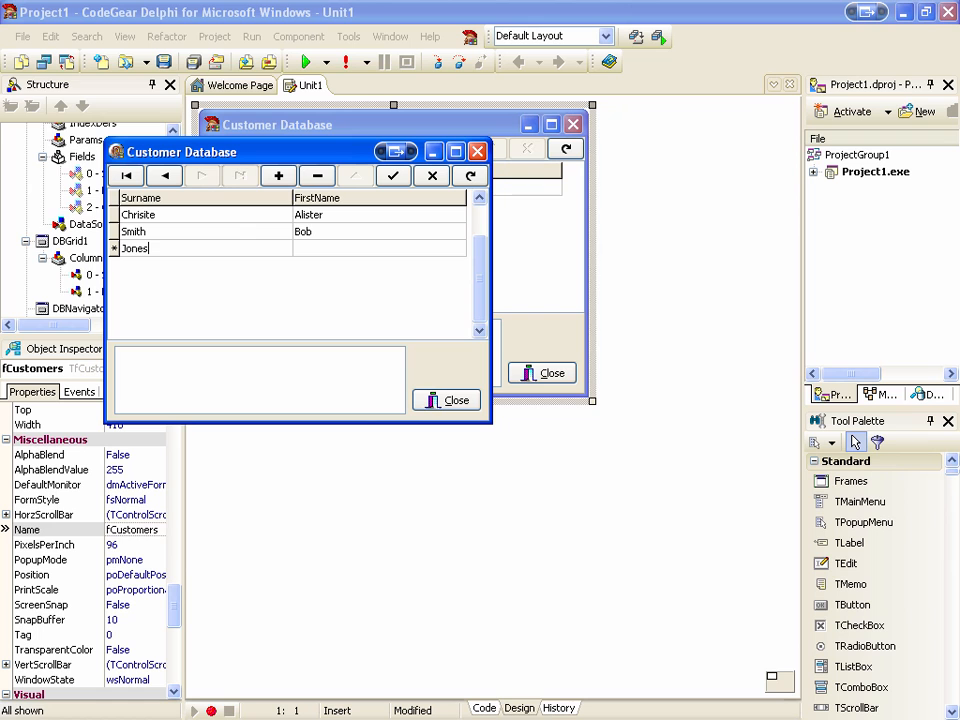
text(Kim)
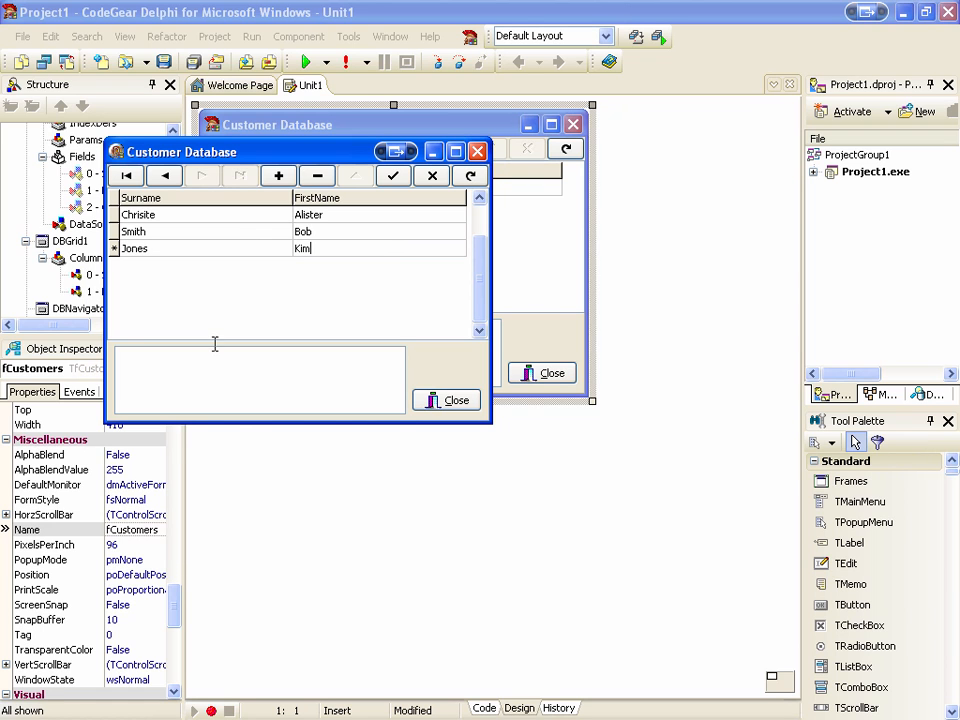
text(Likes W)
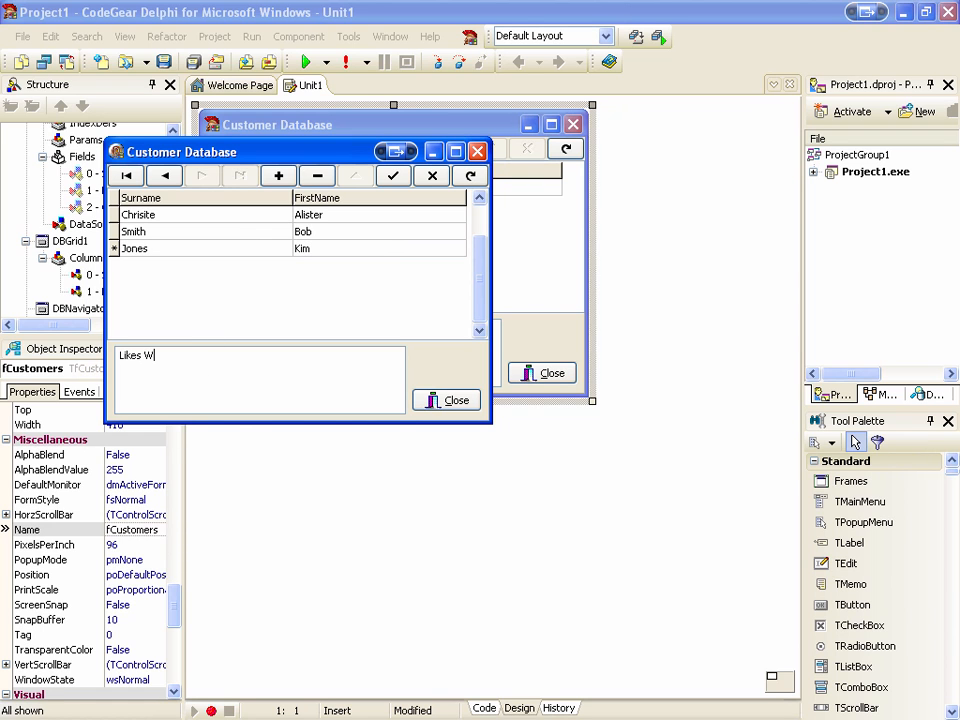
text(alks on the b)
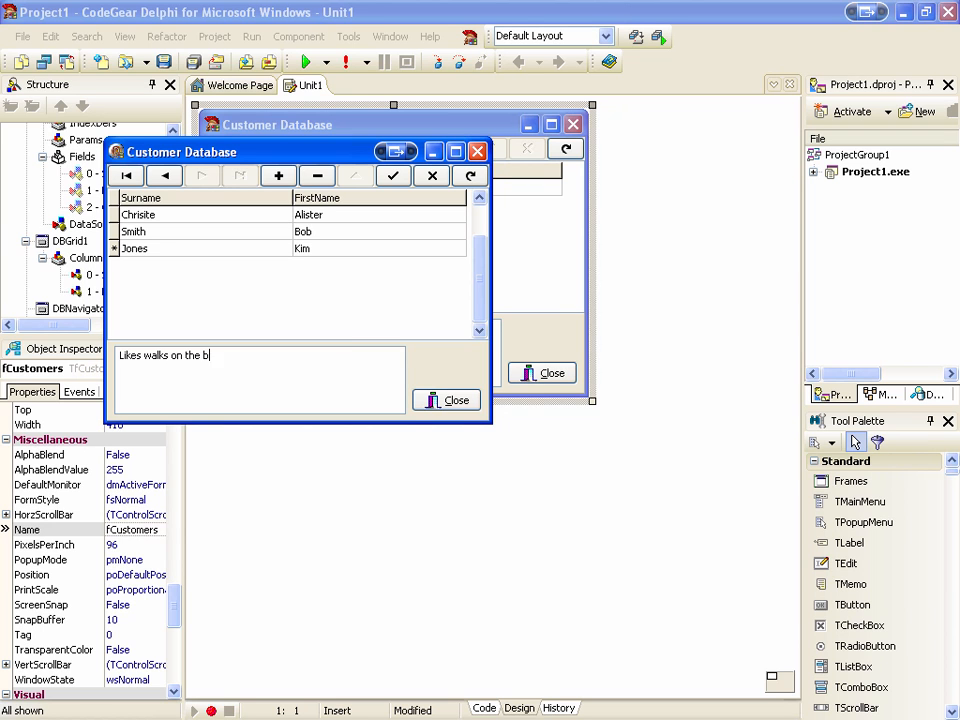
text(each and sk)
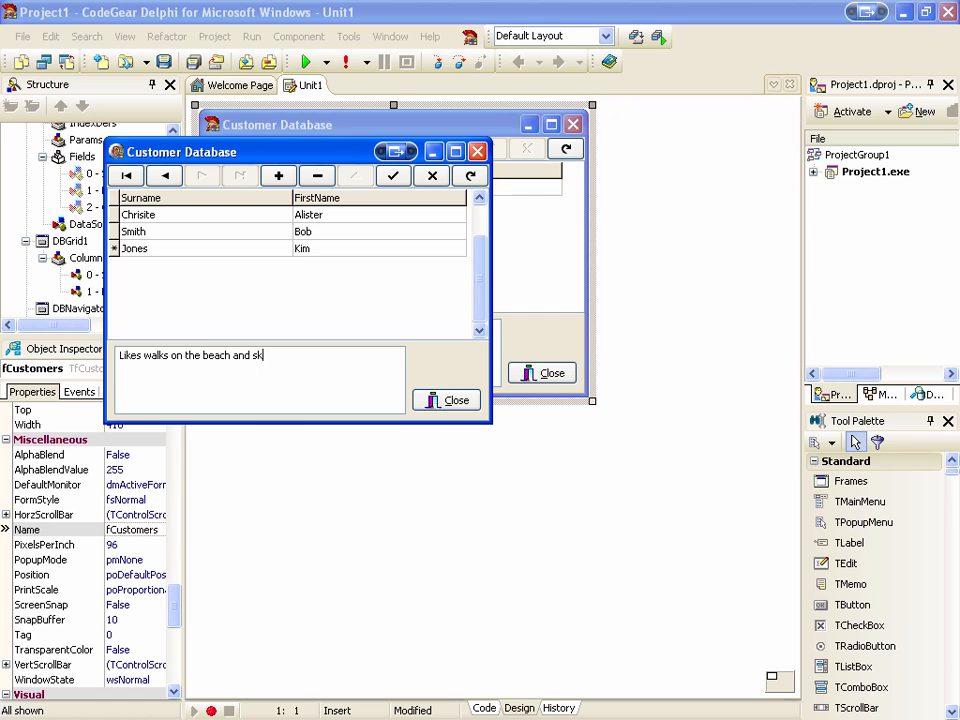
text(ydiving)
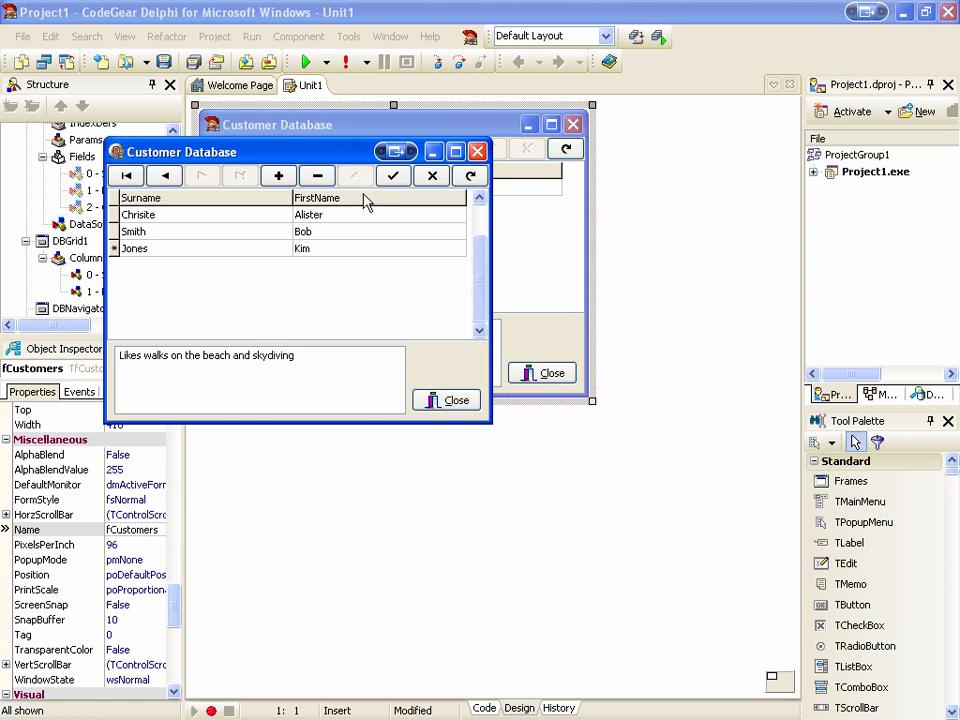
click(204, 232)
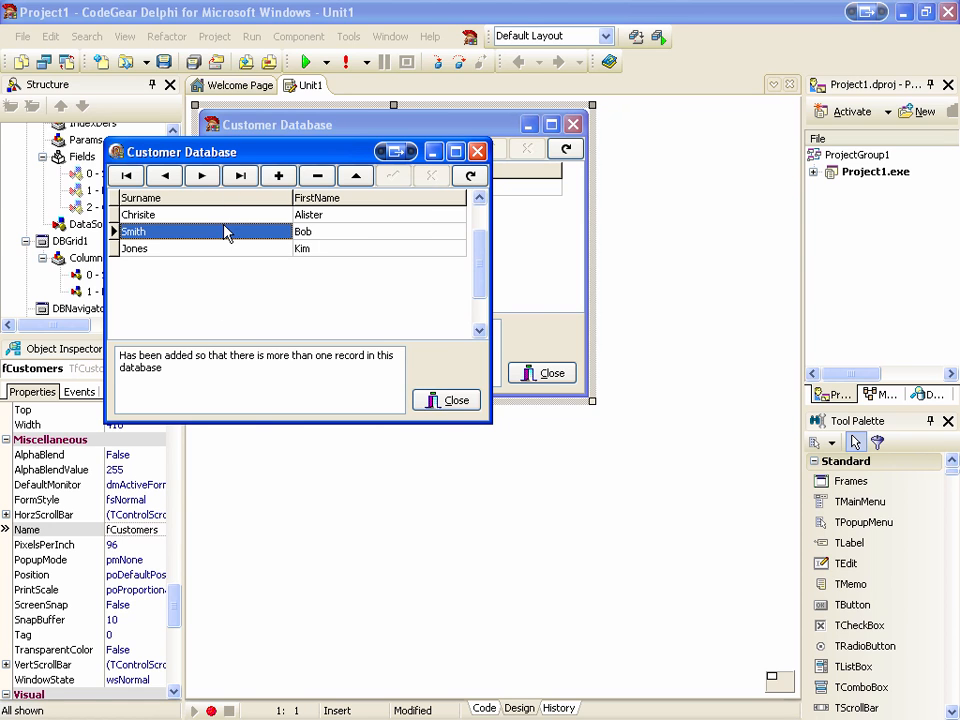